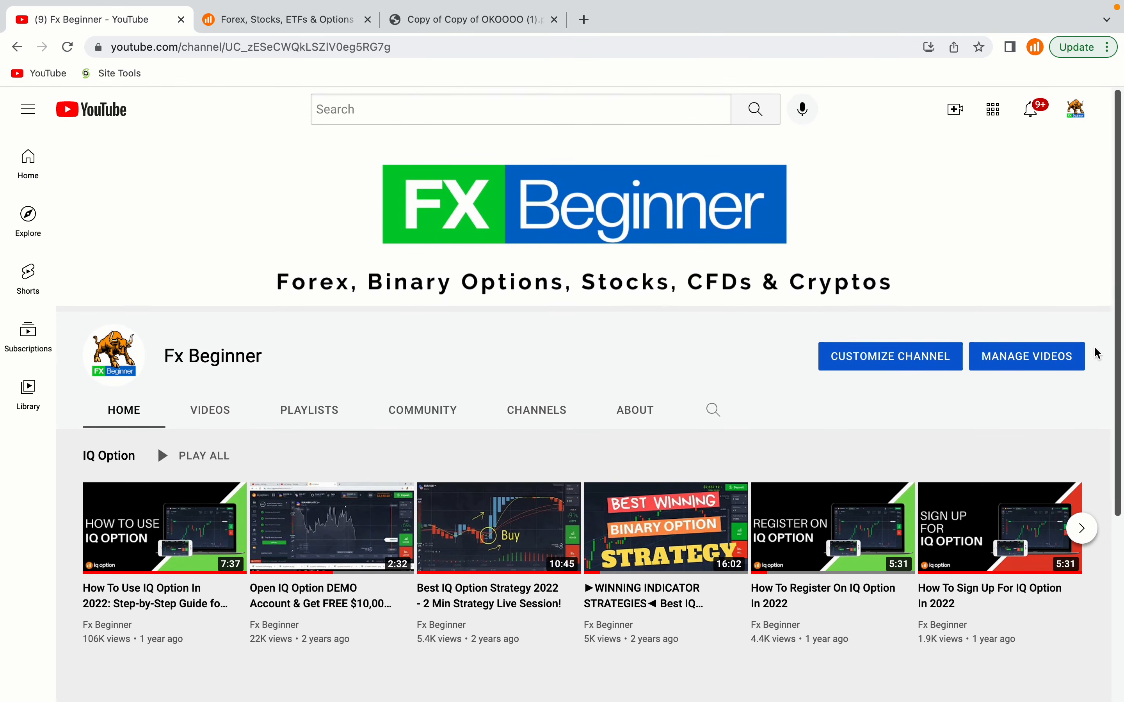
Browse the IQ Option homepage's instrument lists, switching through stocks, commodities and other categories
scroll("down", 3)
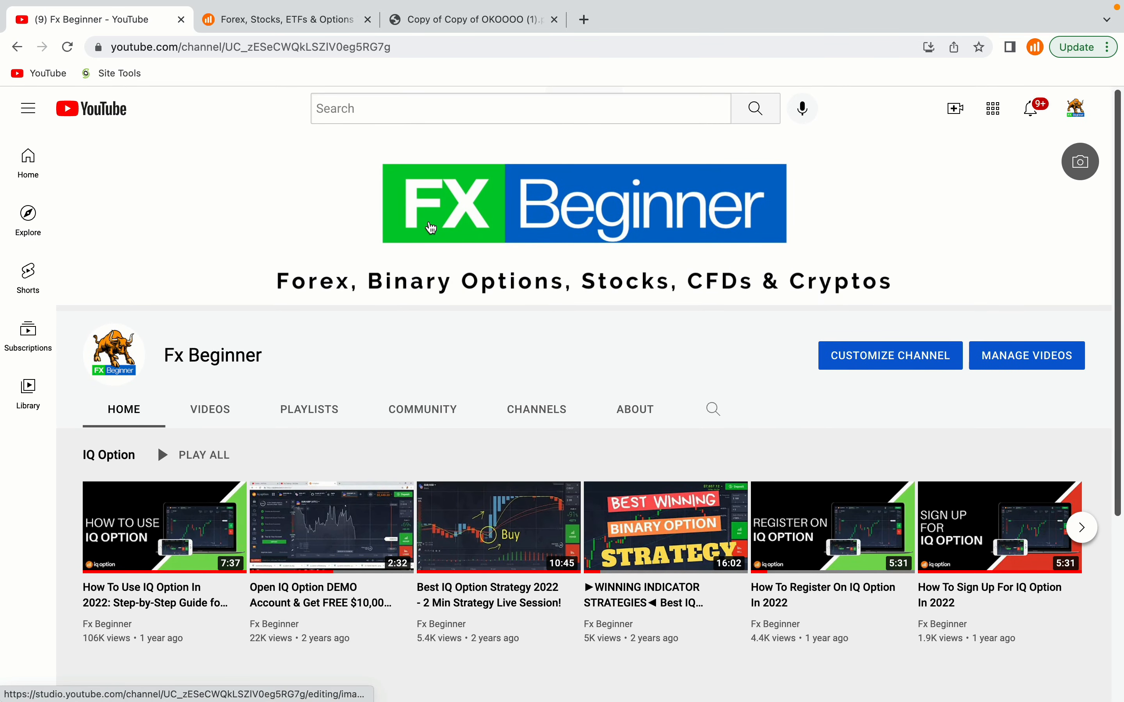
left_click(279, 20)
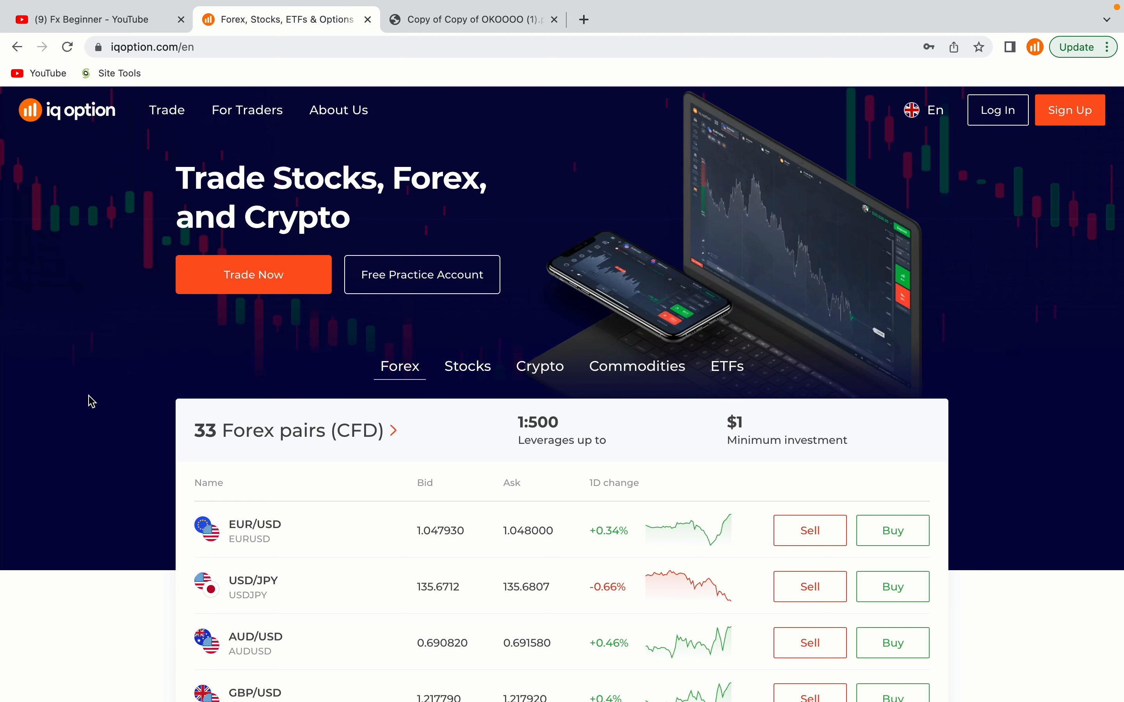
scroll("down", 3)
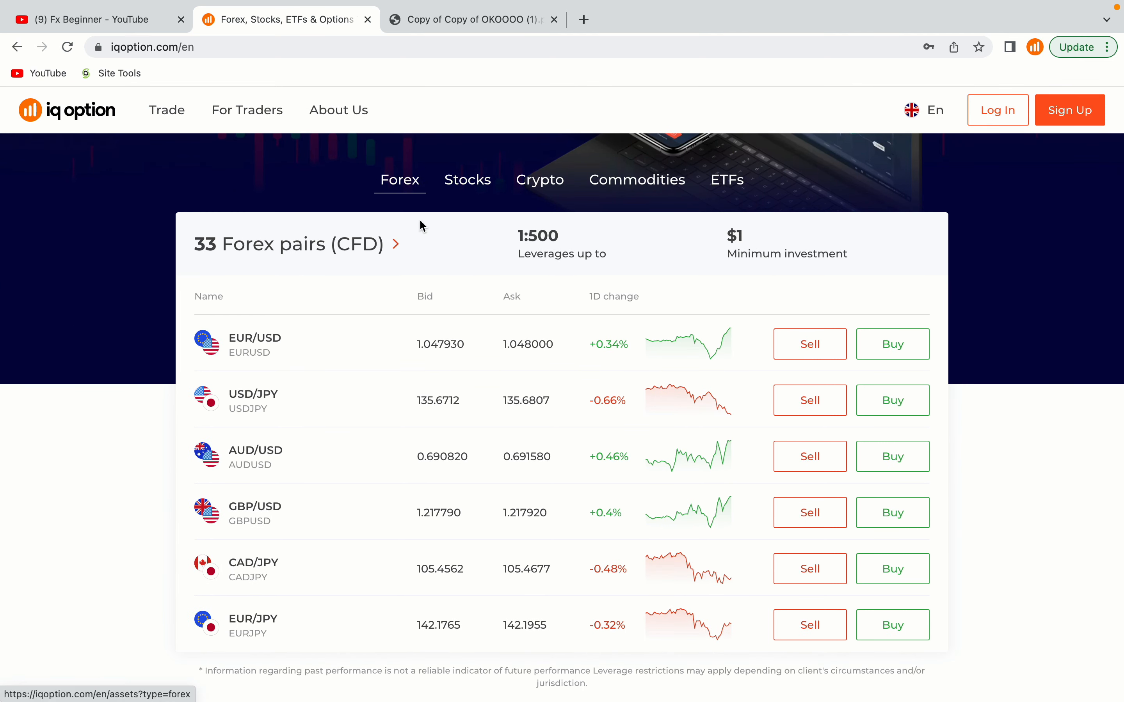
left_click(468, 179)
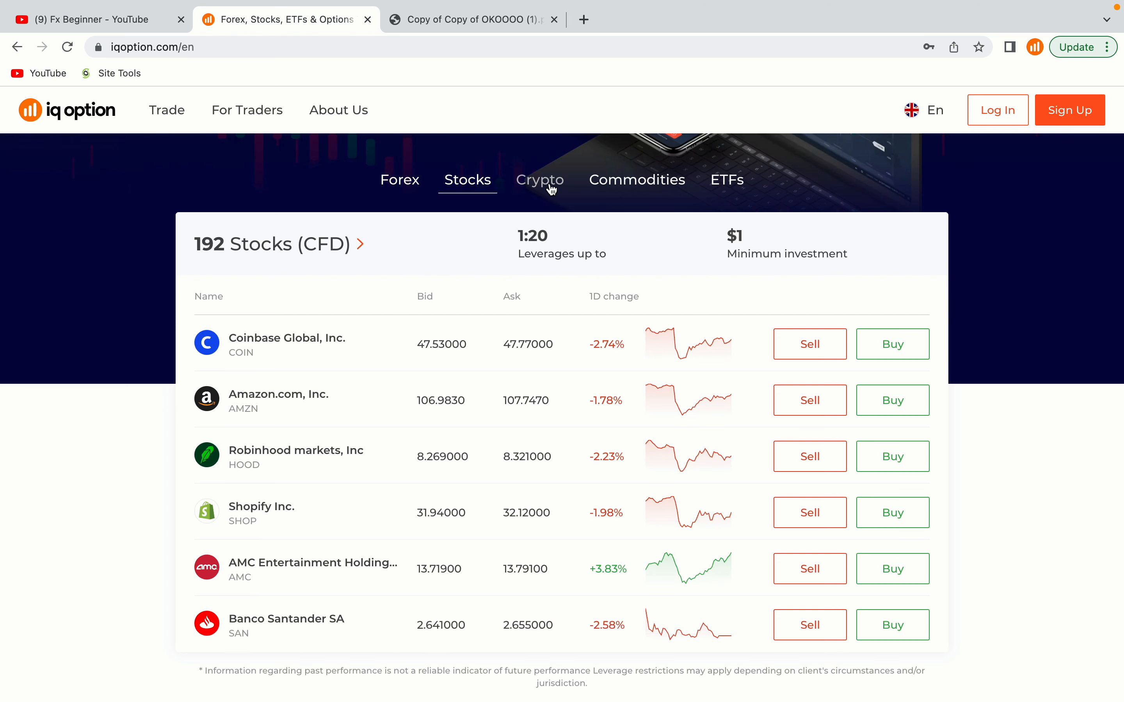
left_click(636, 180)
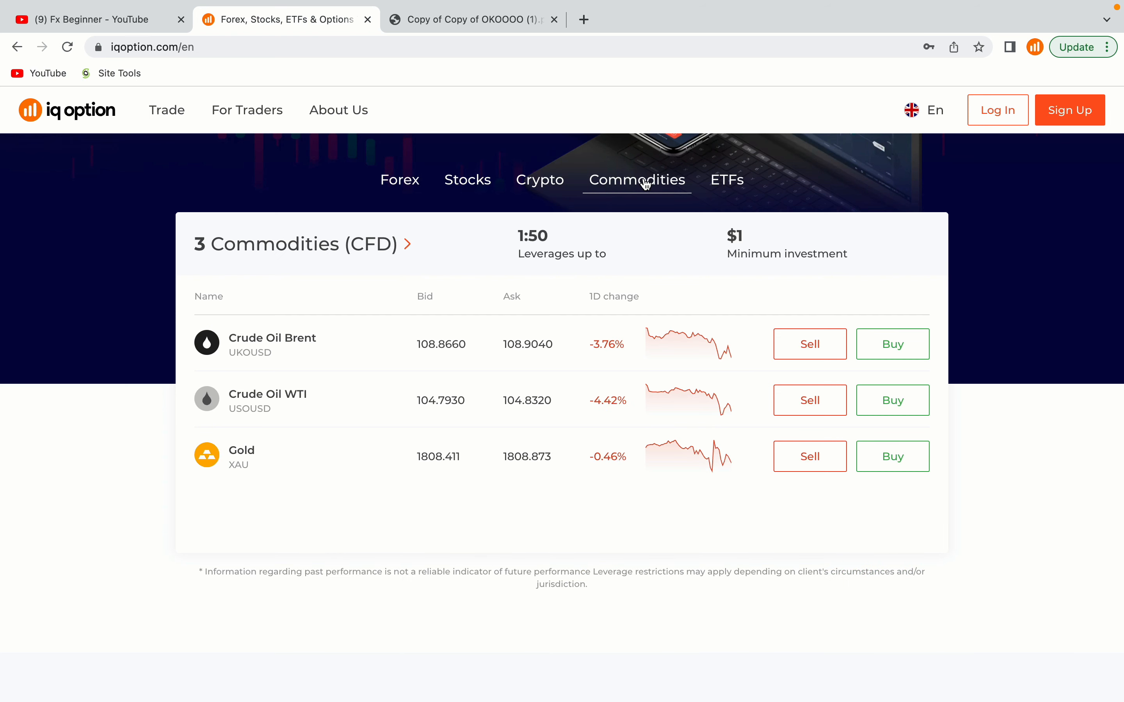
left_click(726, 179)
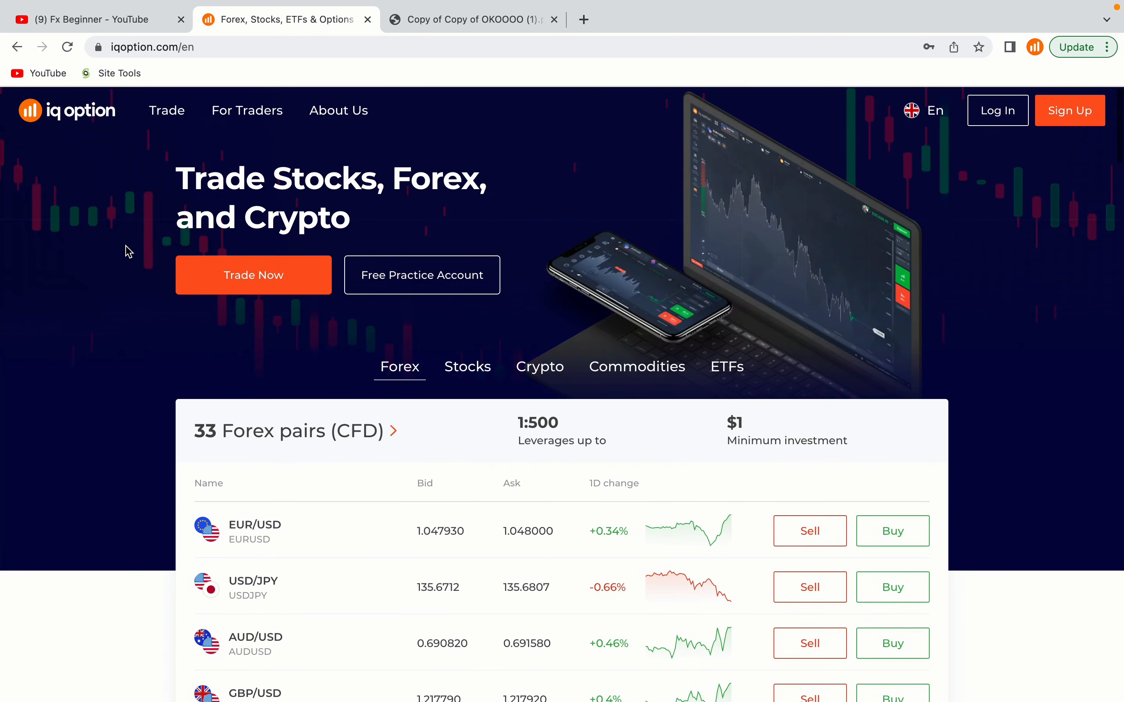
Scroll through the homepage, then show the local image listing the IQ Option registration links
scroll("down", 3)
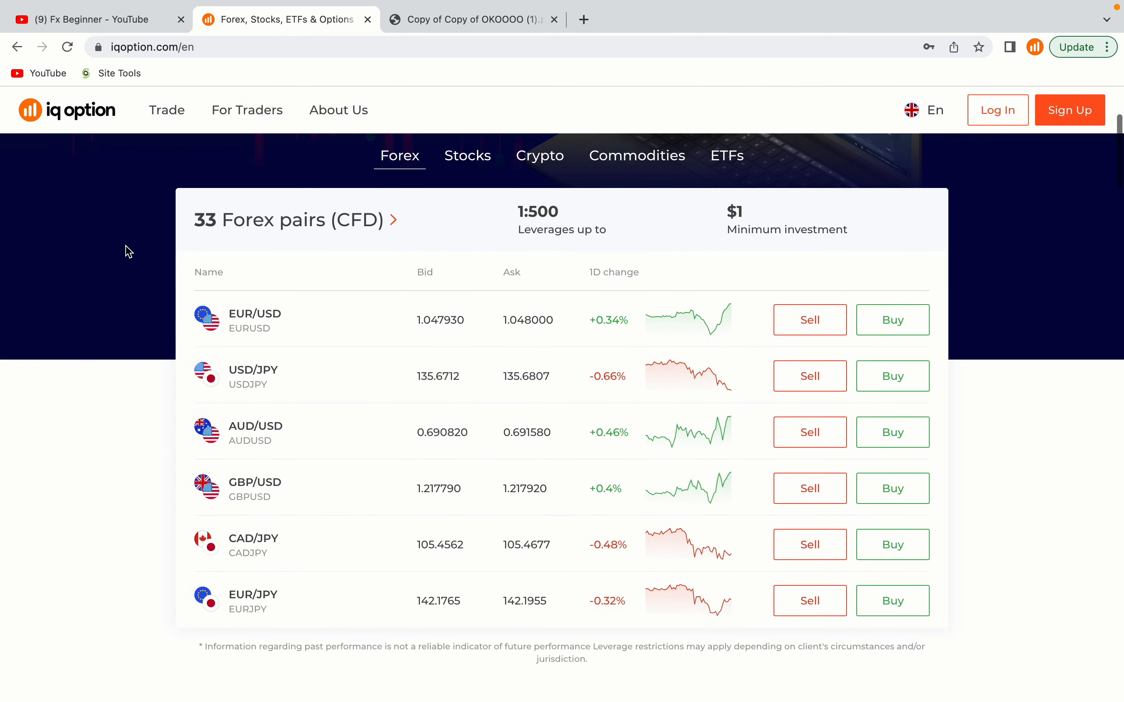
scroll("down", 3)
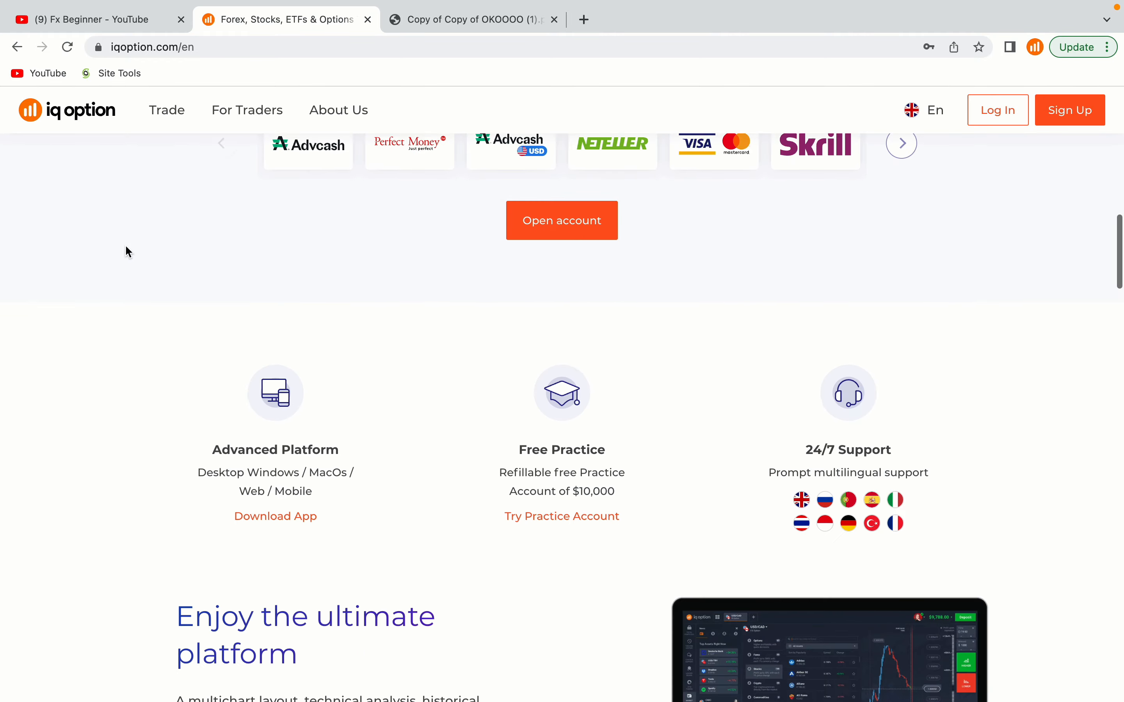
scroll("down", 3)
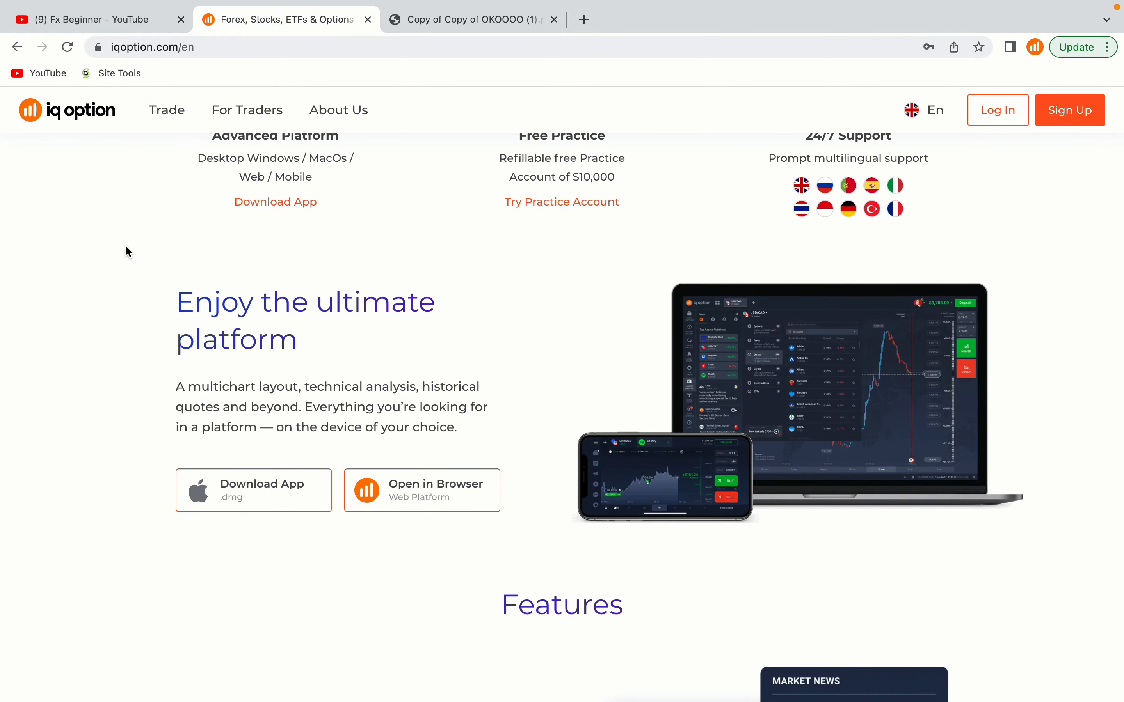
scroll("down", 3)
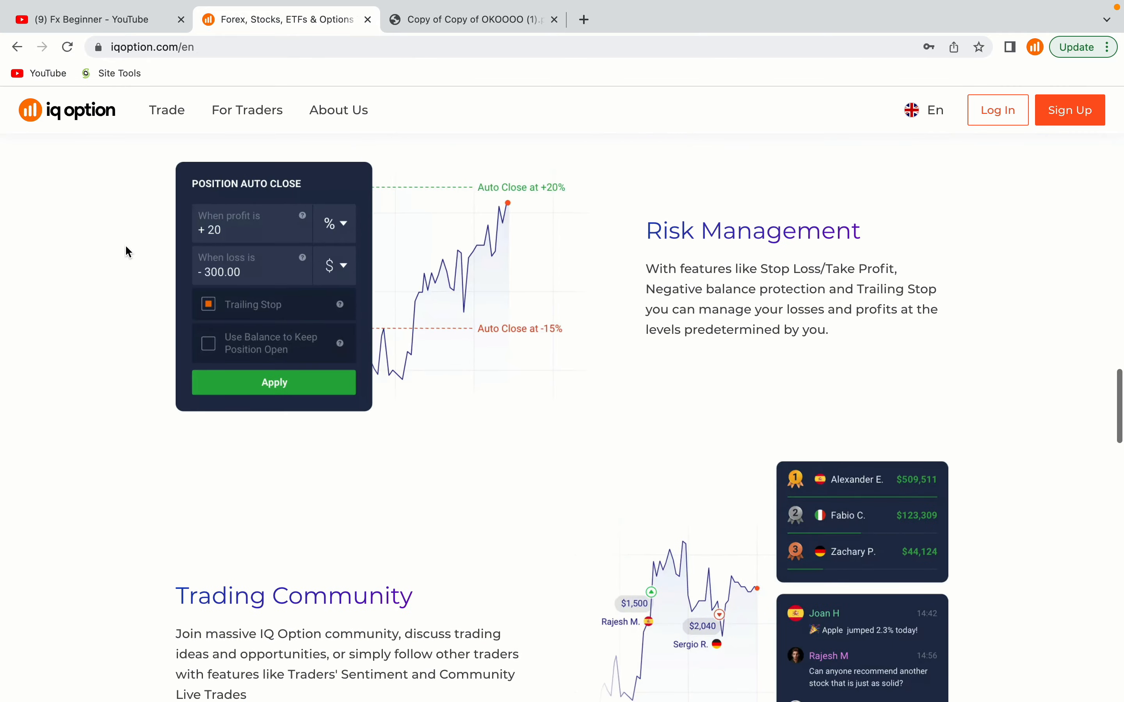
scroll("down", 3)
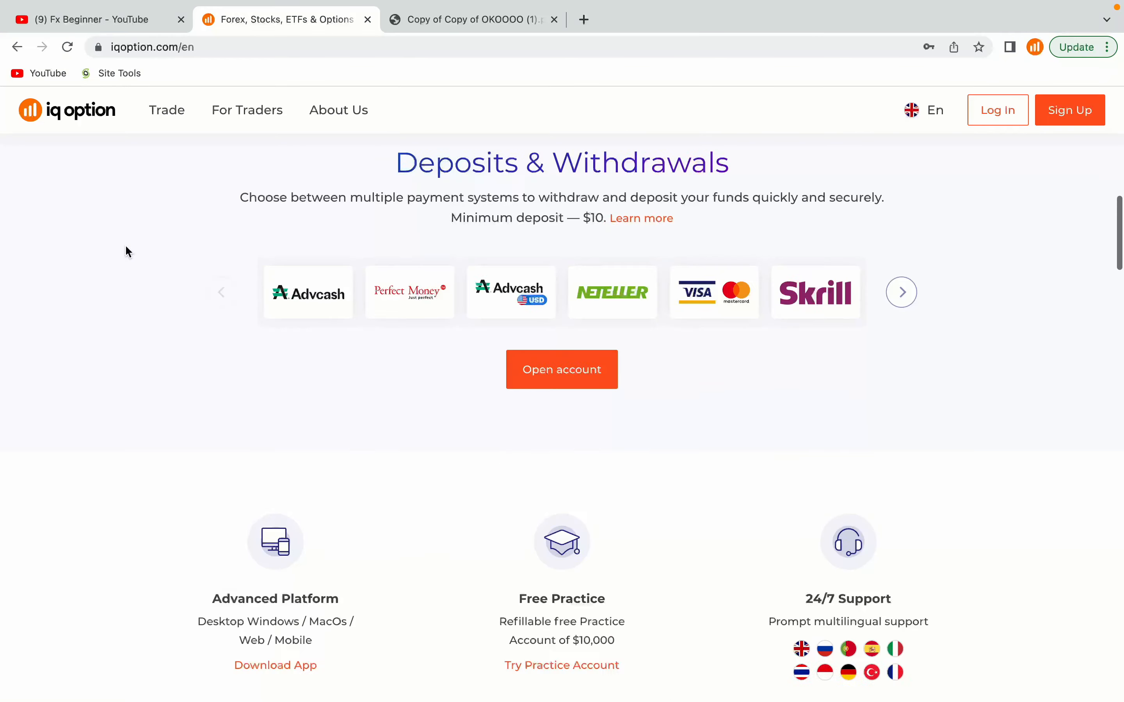
scroll("up", 3)
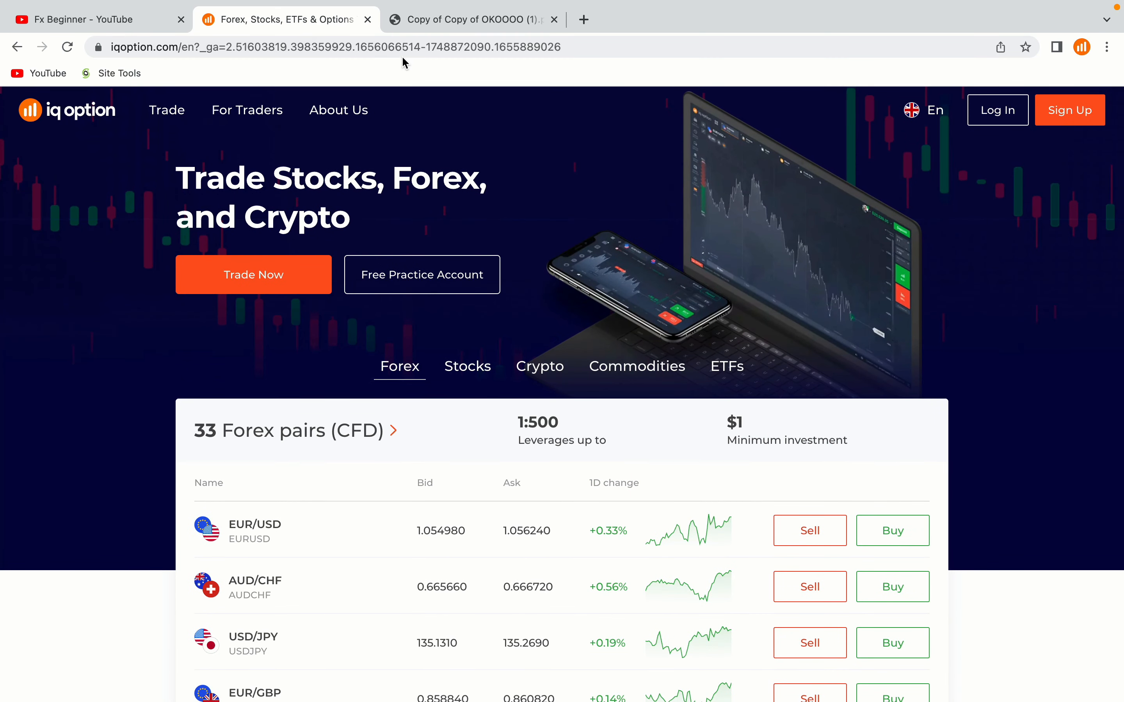
mouse_move(467, 92)
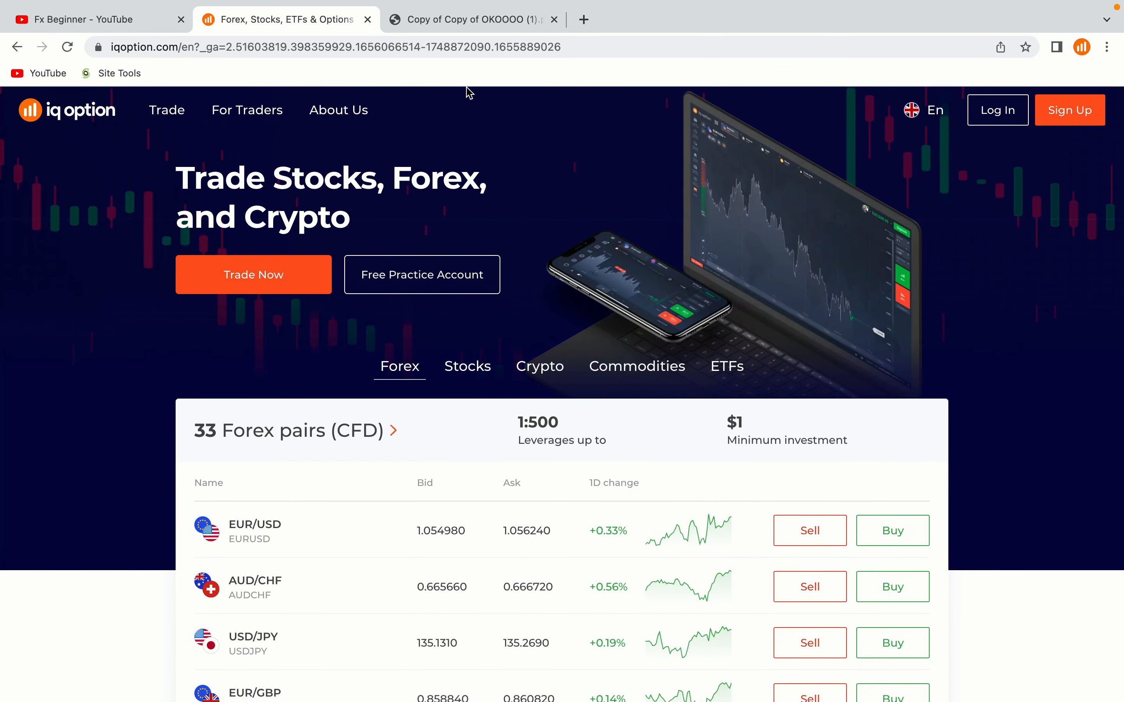
left_click(470, 19)
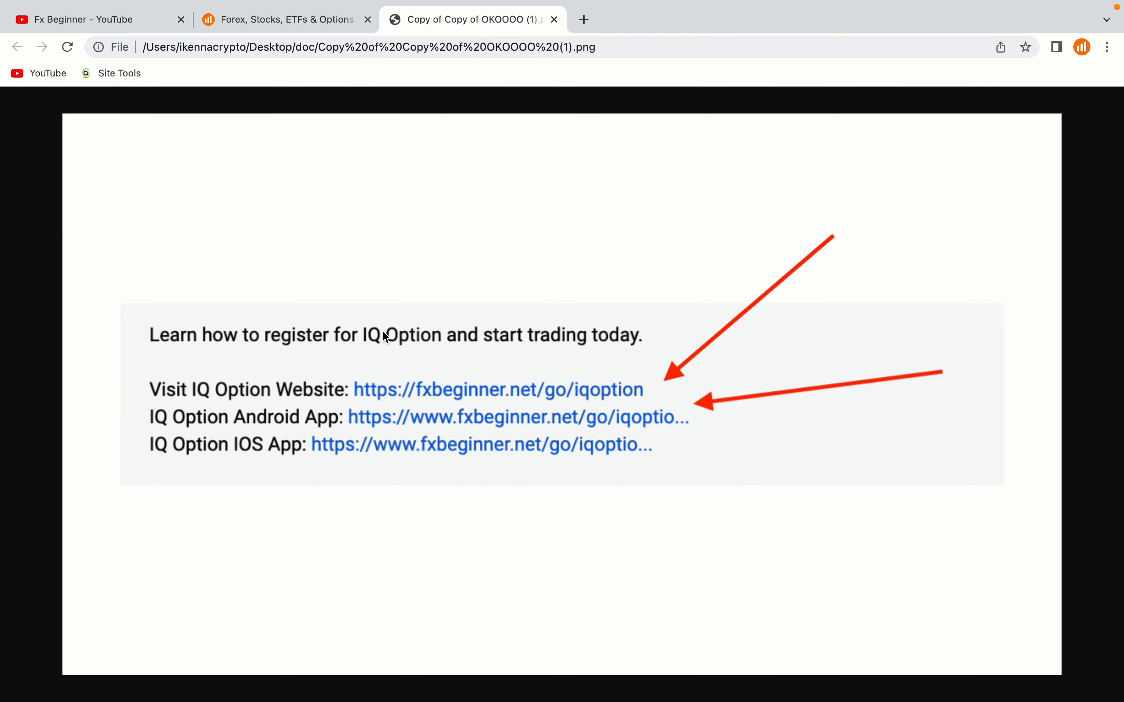
mouse_move(660, 407)
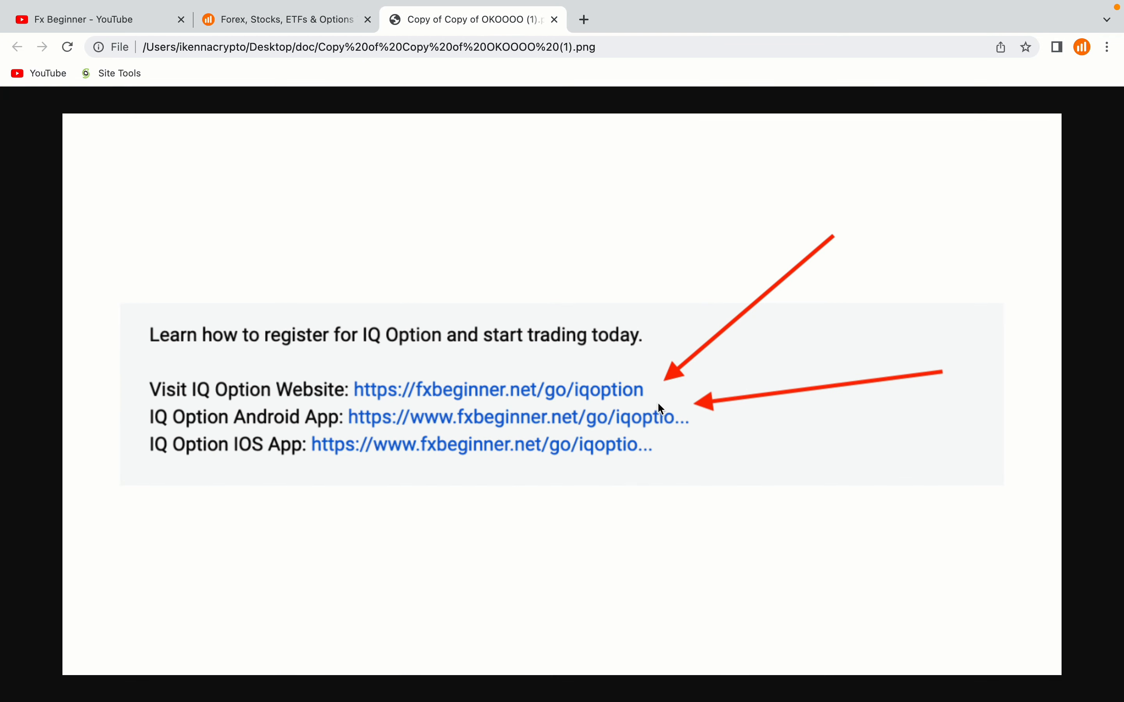
mouse_move(667, 497)
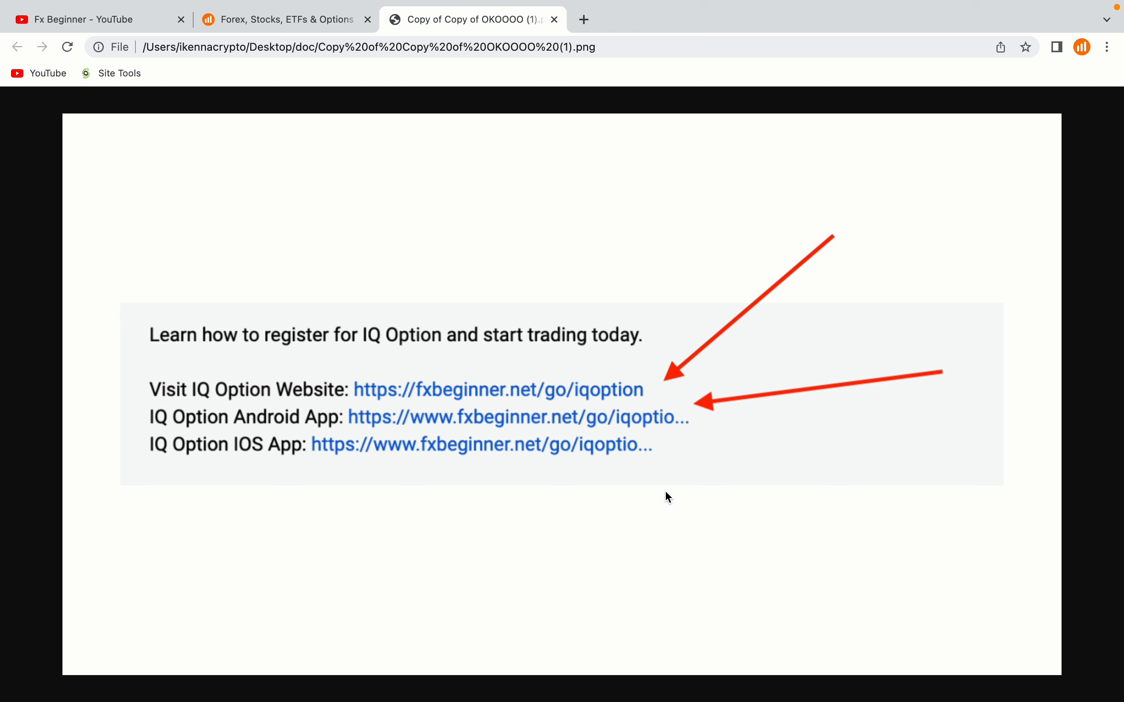
mouse_move(588, 456)
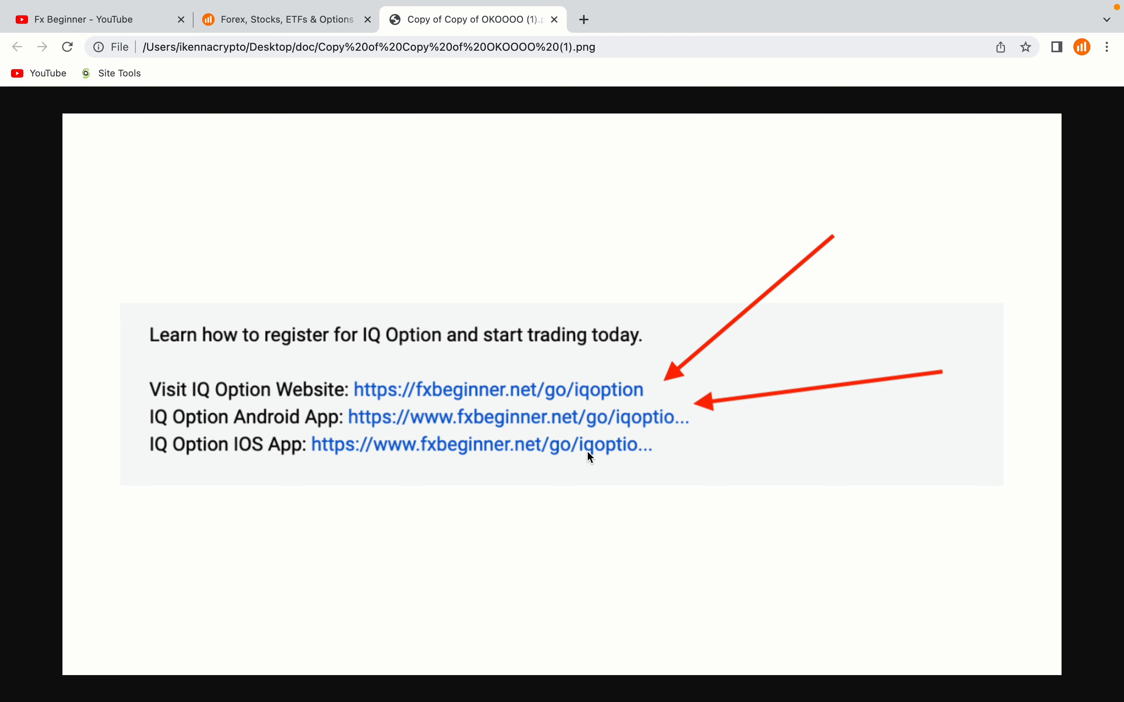
mouse_move(618, 526)
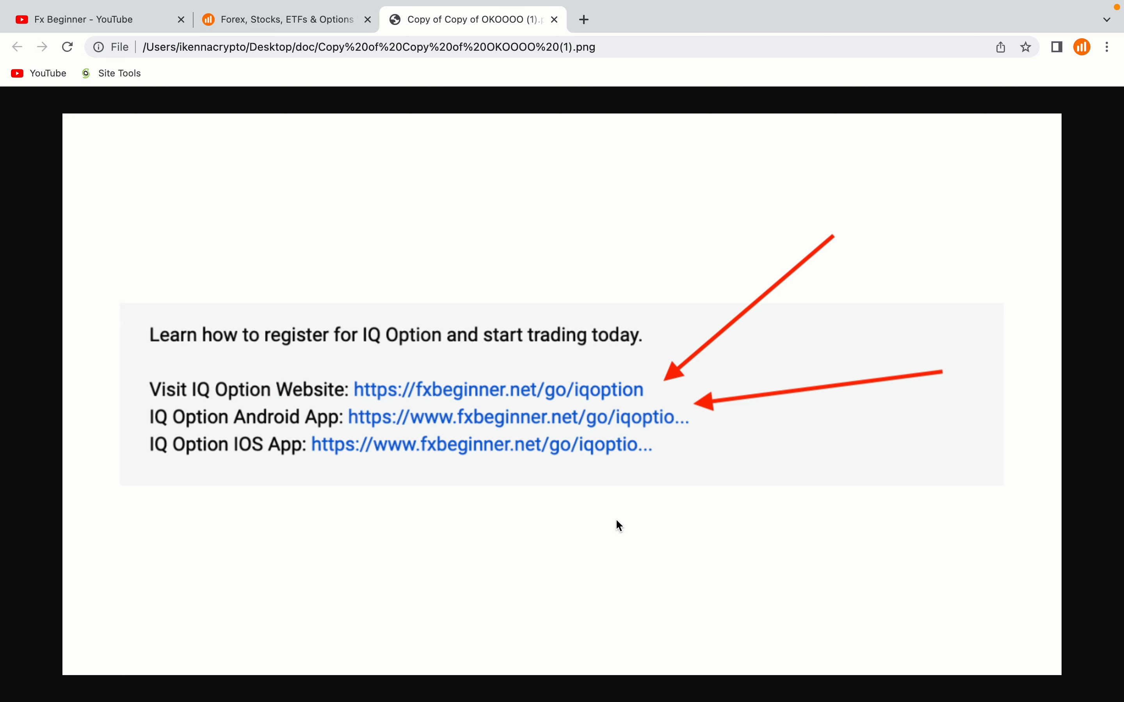
mouse_move(660, 390)
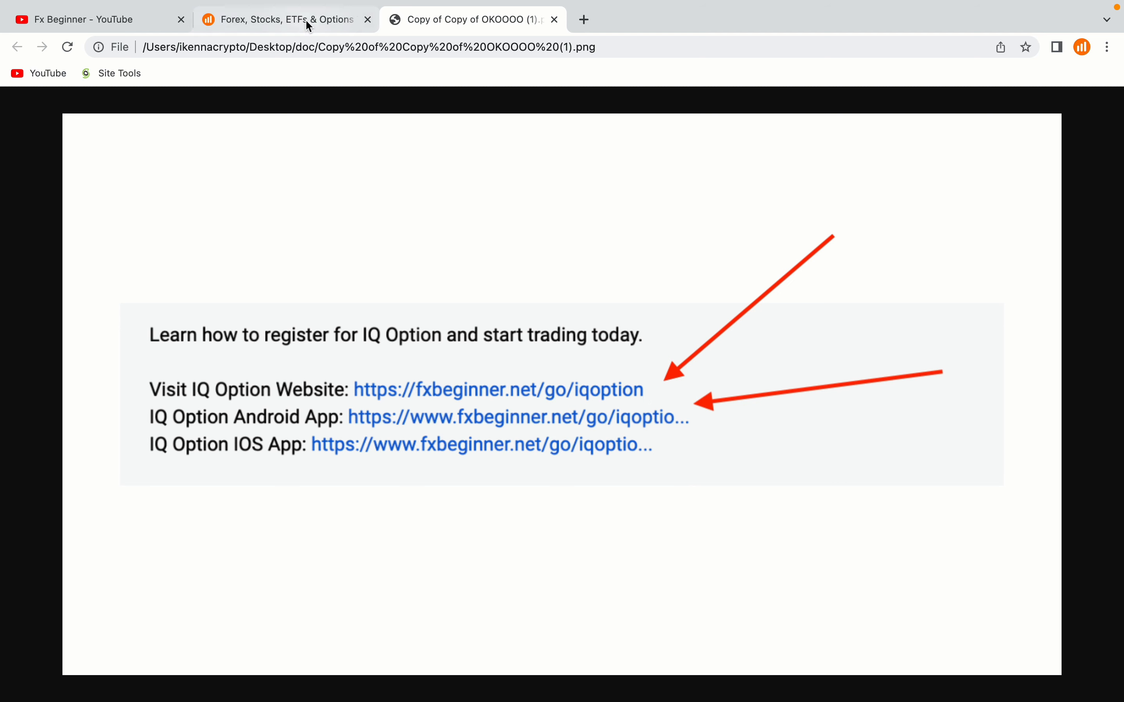
Return to the IQ Option homepage and start the account sign-up form
left_click(287, 19)
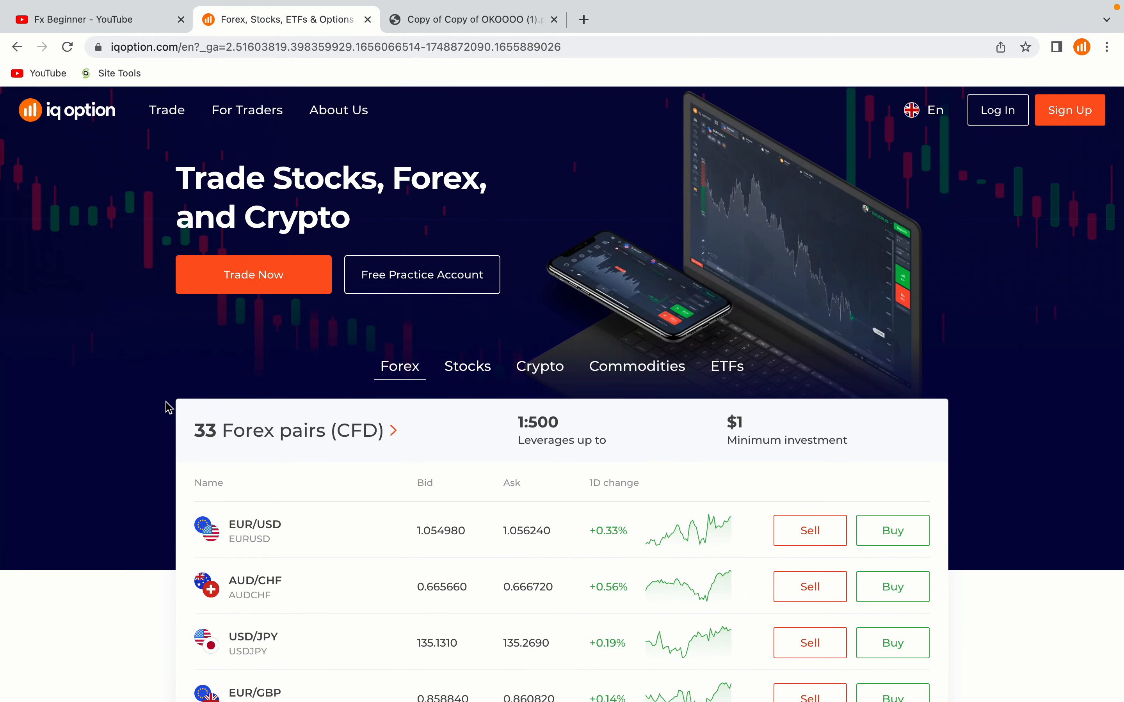
mouse_move(1063, 124)
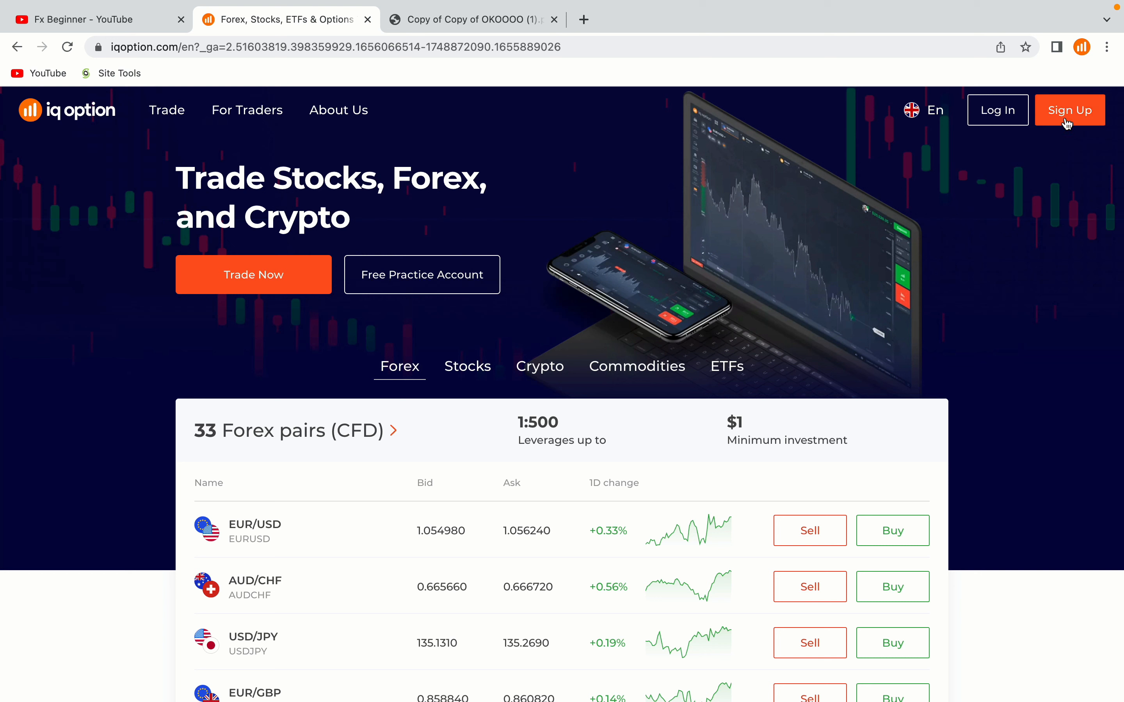
mouse_move(1062, 124)
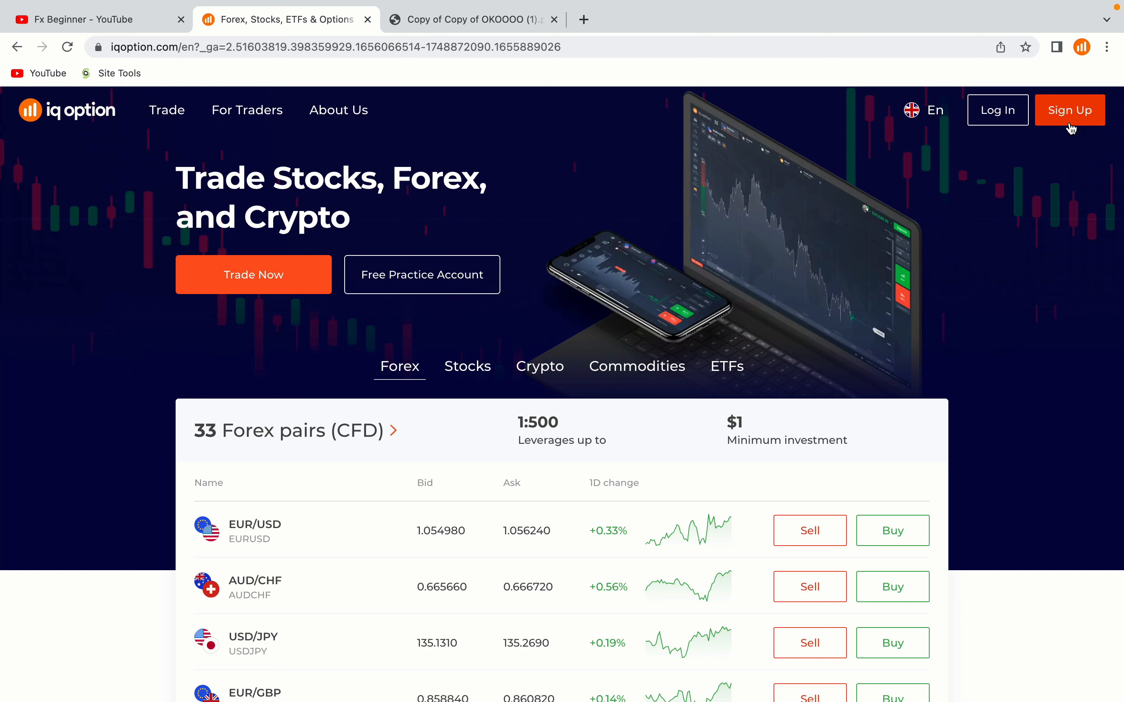
left_click(1069, 110)
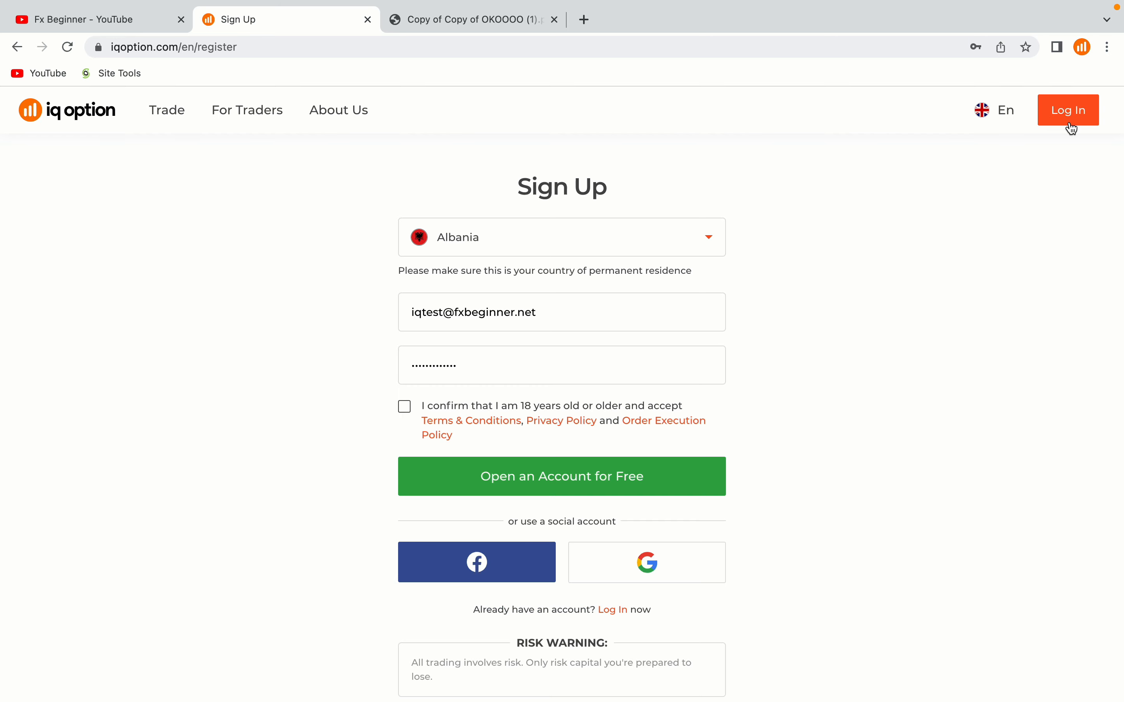
mouse_move(979, 322)
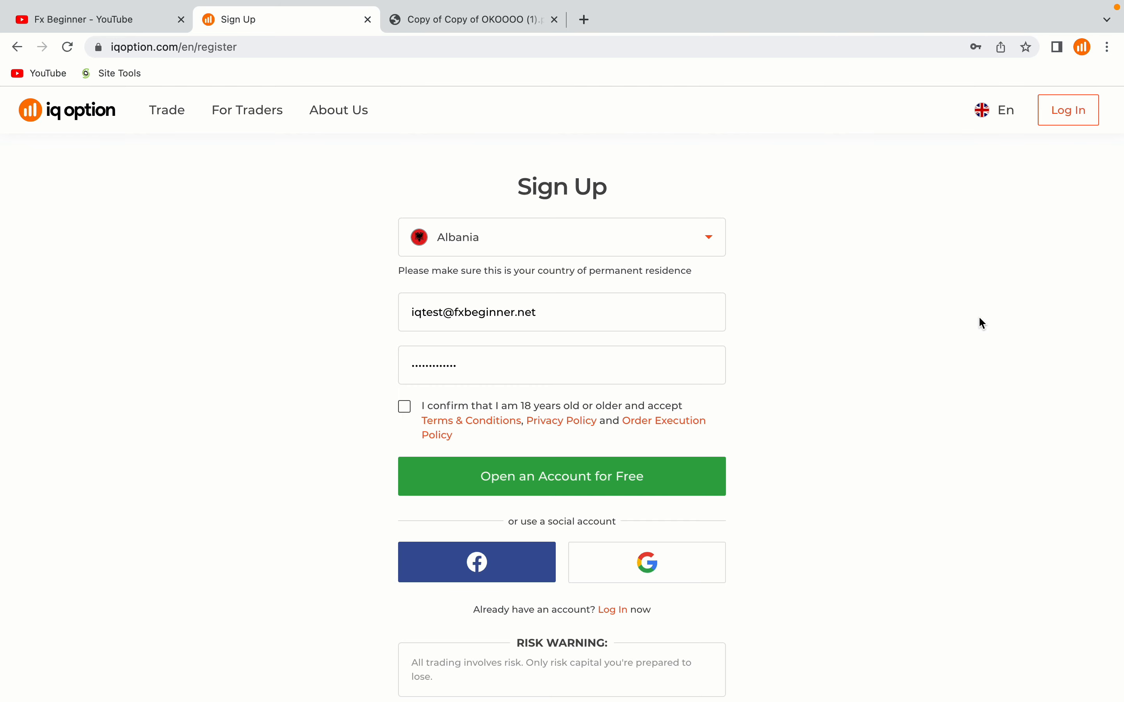
scroll("down", 3)
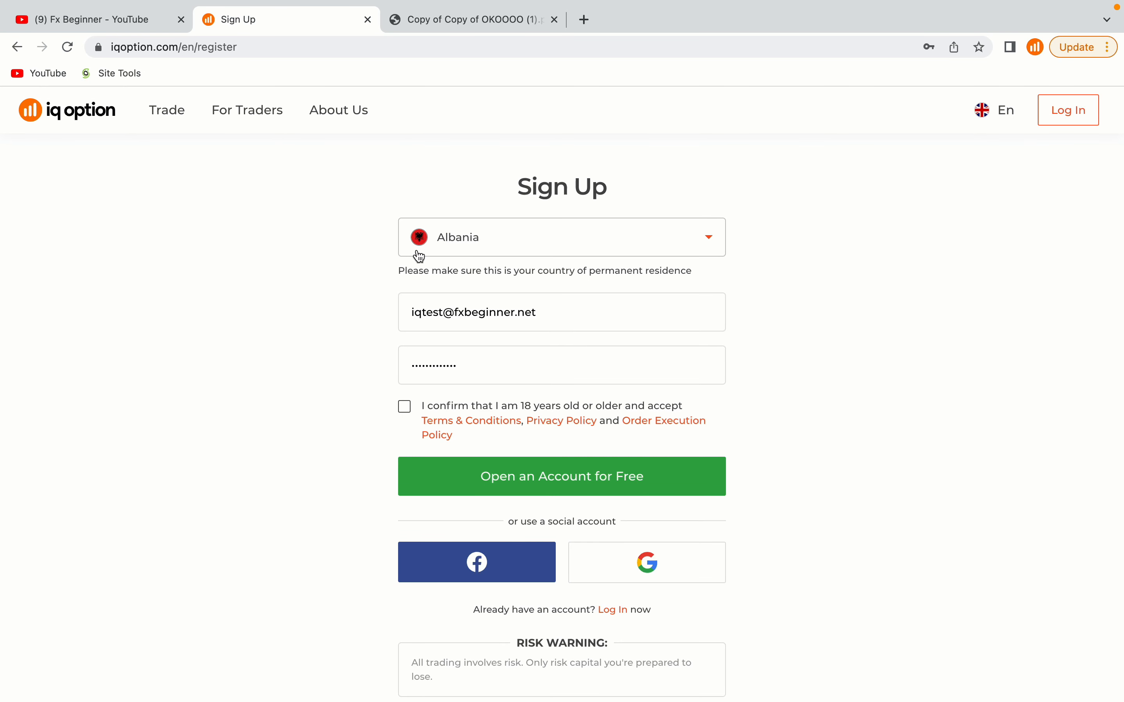
mouse_move(444, 250)
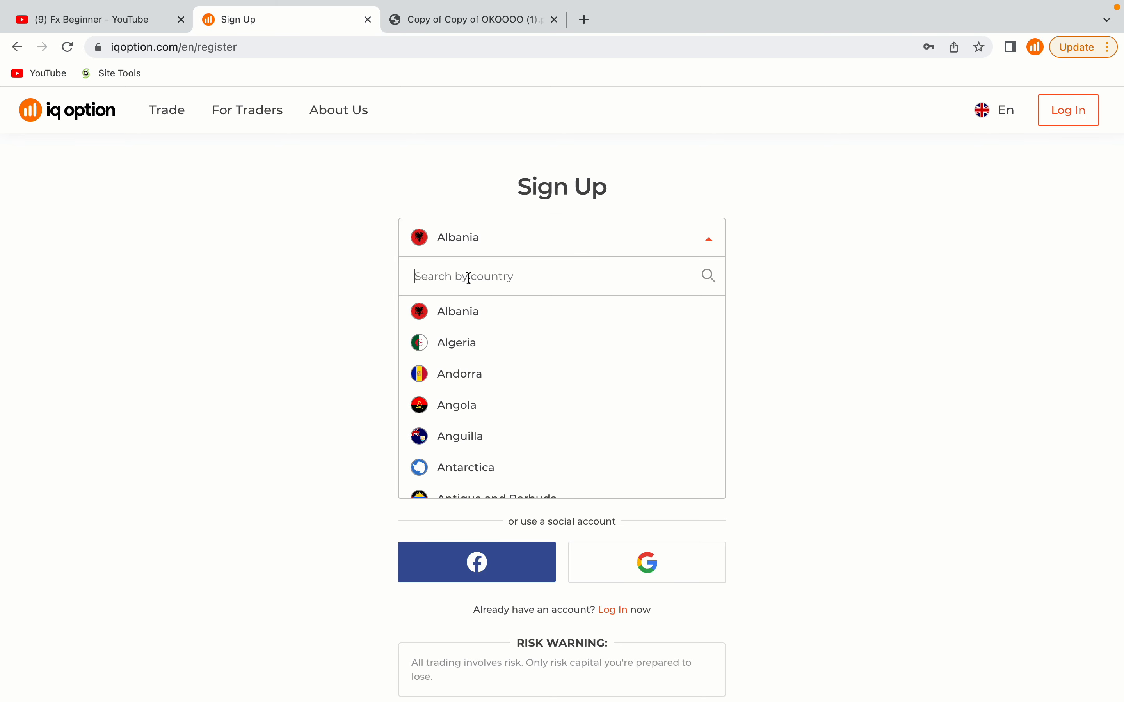
Choose South Sudan as country of residence and keep the filled email, dismissing the saved-login suggestions
type("south s")
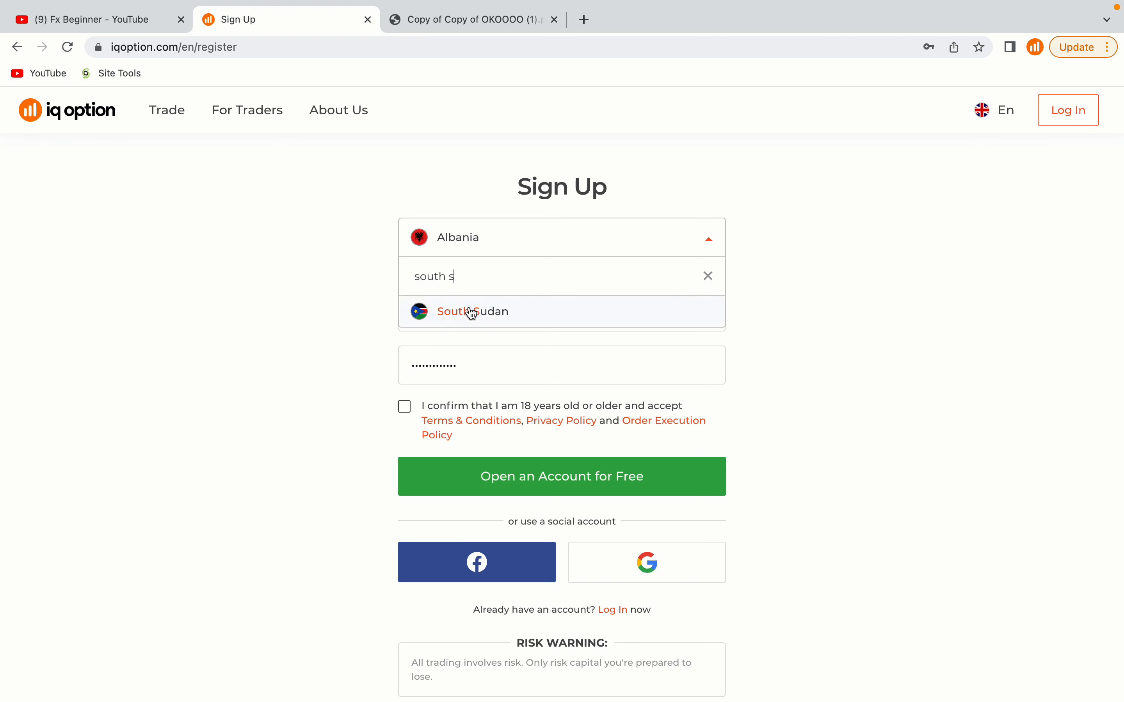
mouse_move(485, 314)
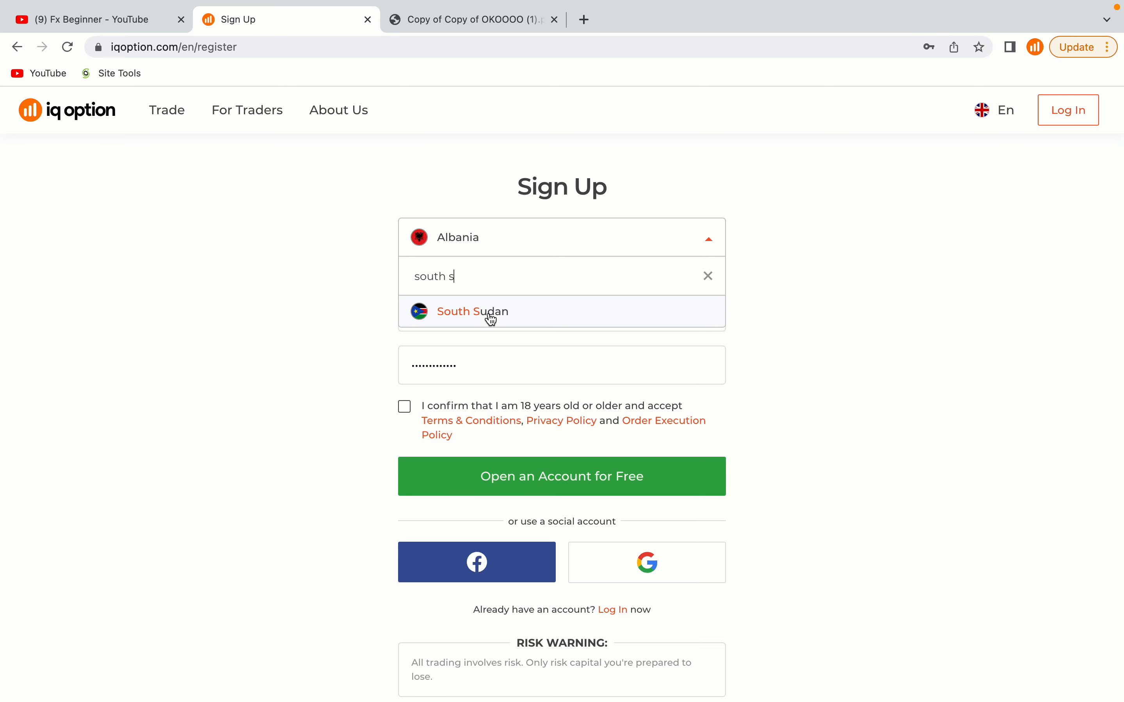
left_click(473, 312)
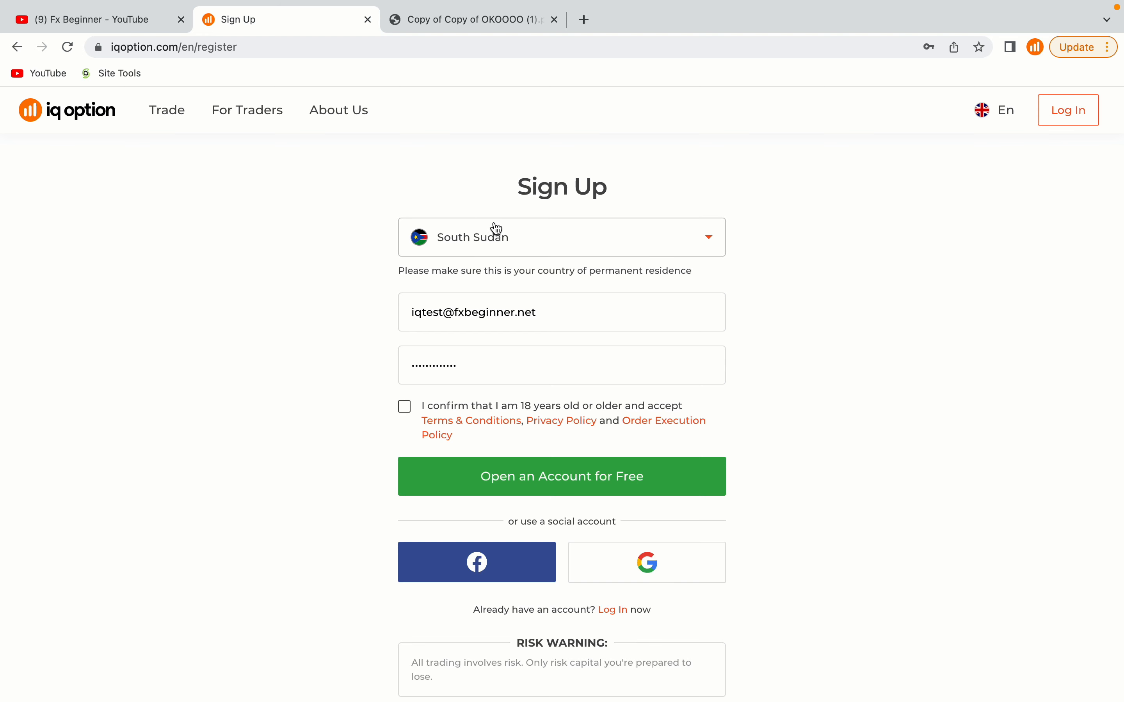
mouse_move(381, 322)
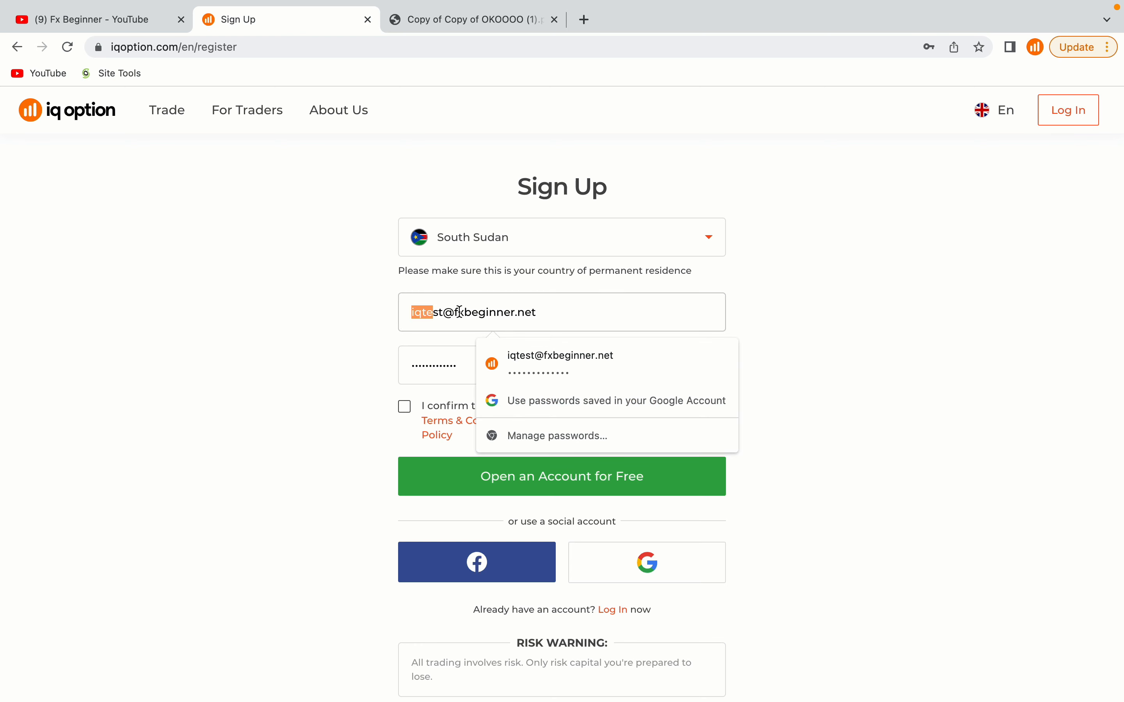
triple_click(472, 312)
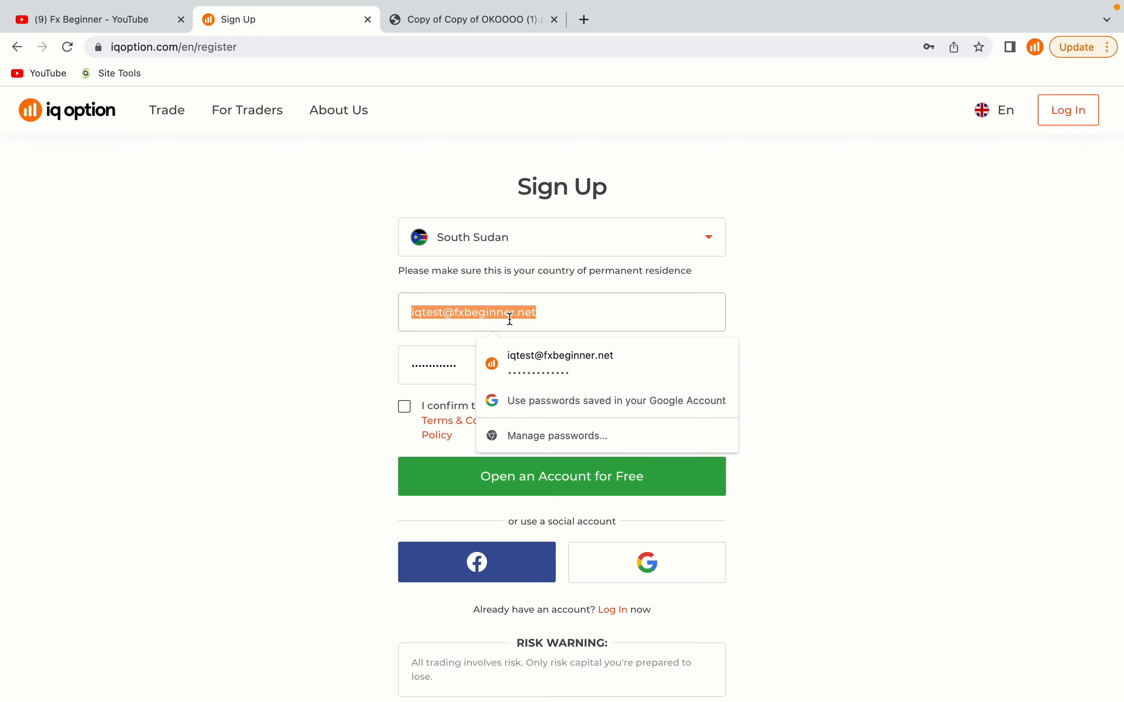
mouse_move(364, 354)
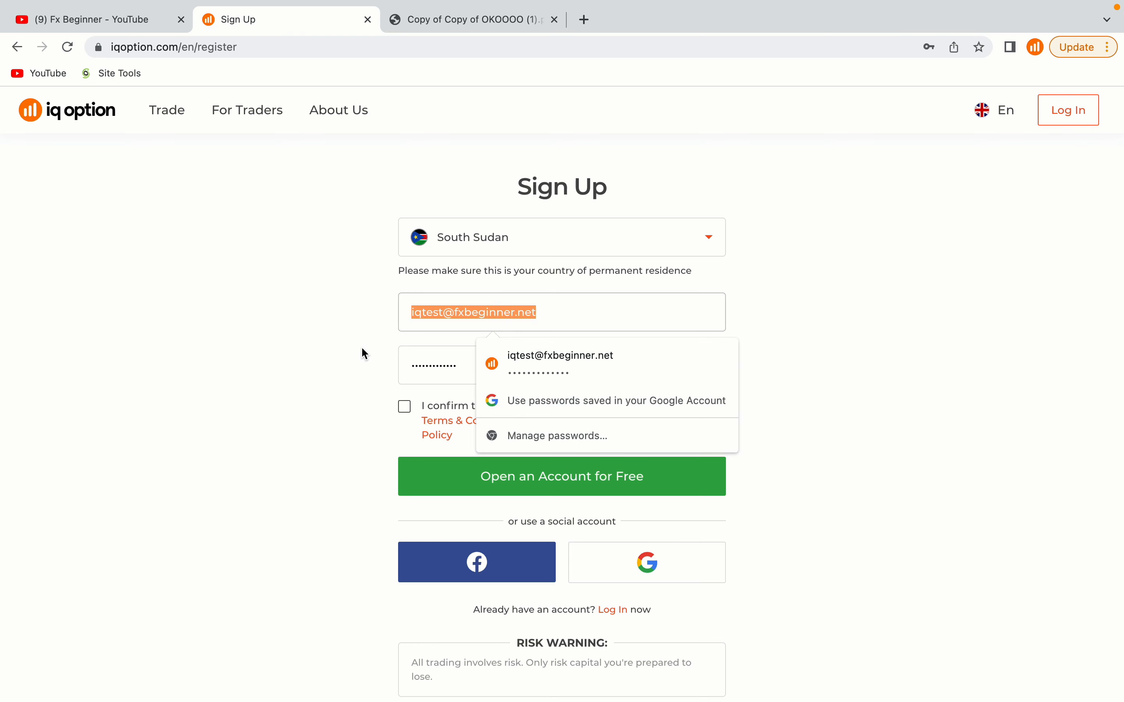
left_click(465, 365)
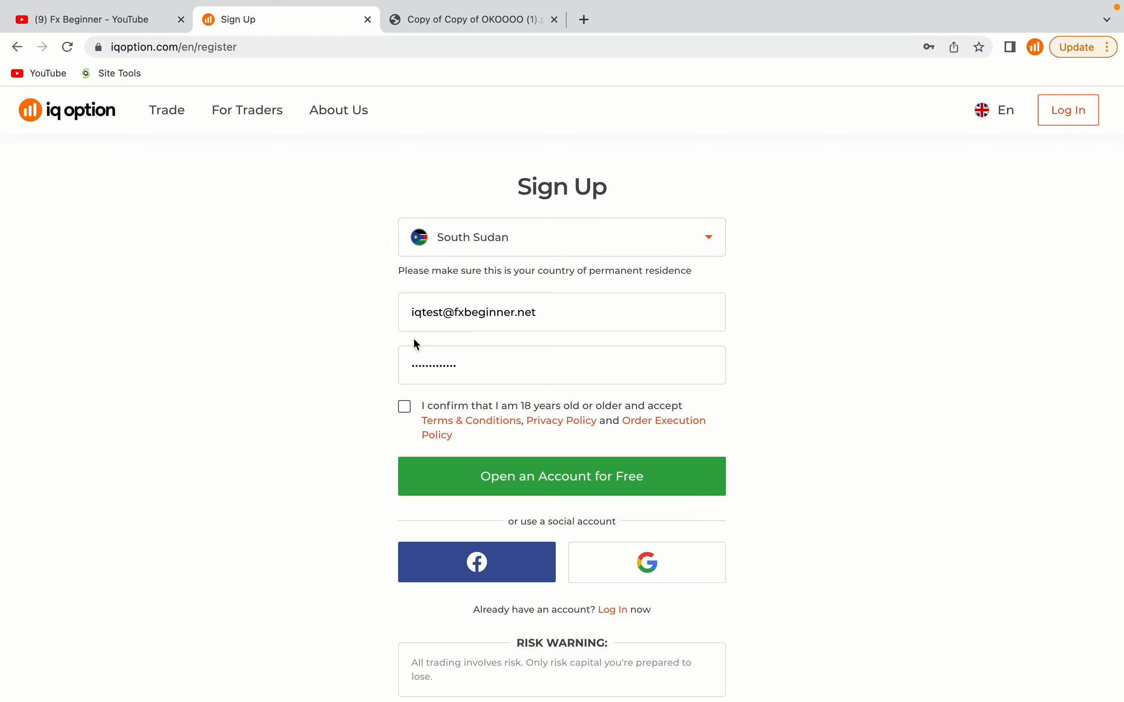
mouse_move(382, 428)
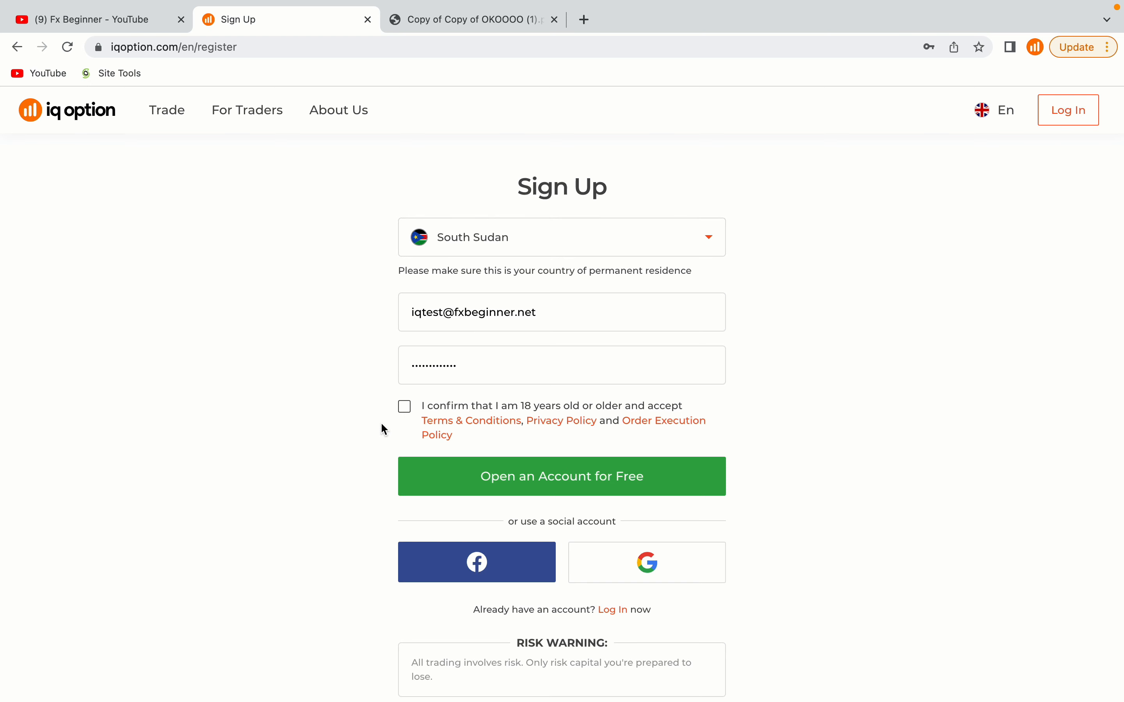
Confirm being 18 or older and accept the terms on the sign-up form
left_click(404, 407)
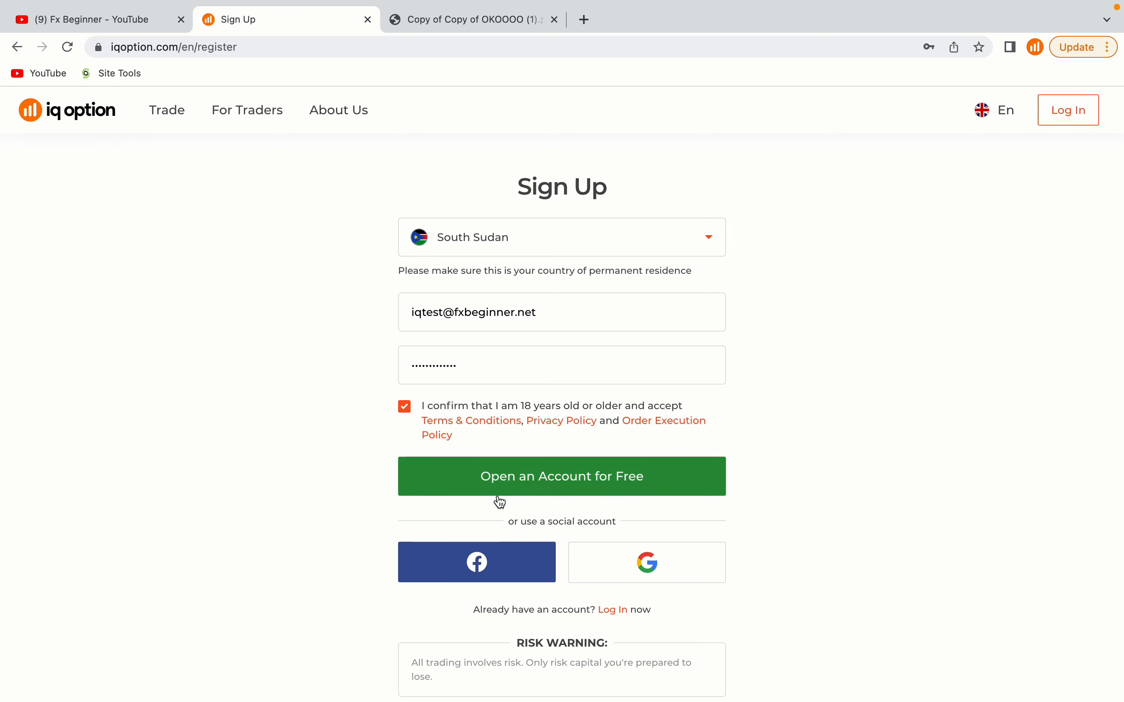
mouse_move(571, 507)
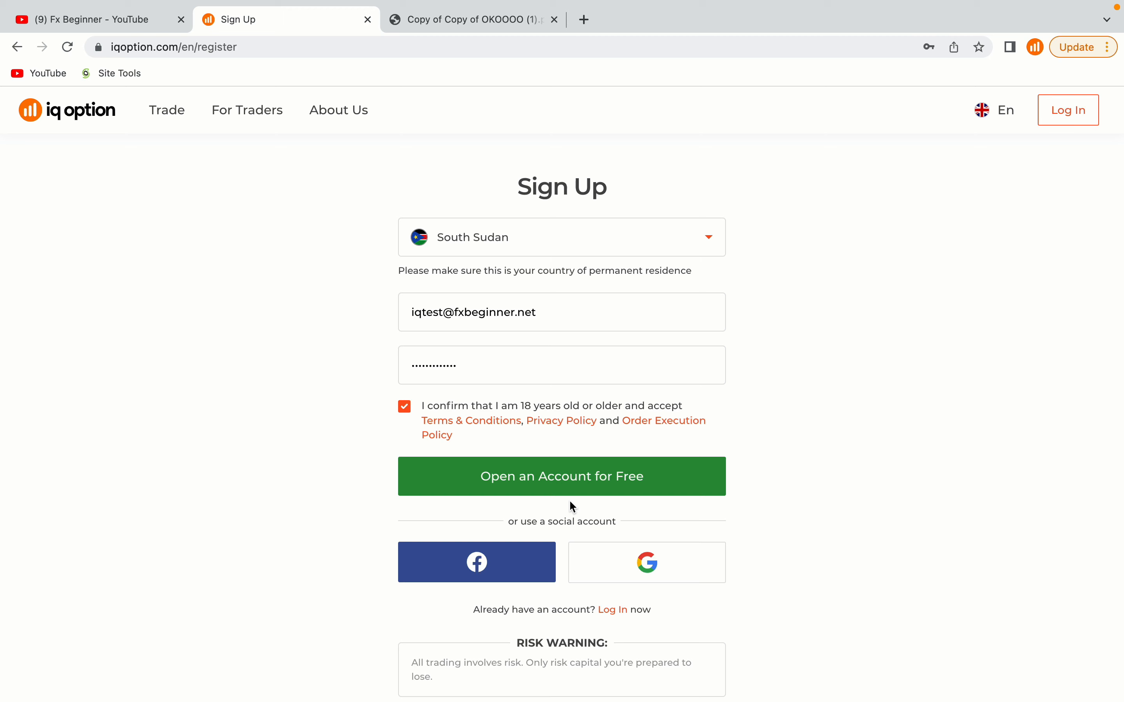
Create the account for free, landing on the logged-in homepage with a $0.00 real balance
left_click(562, 476)
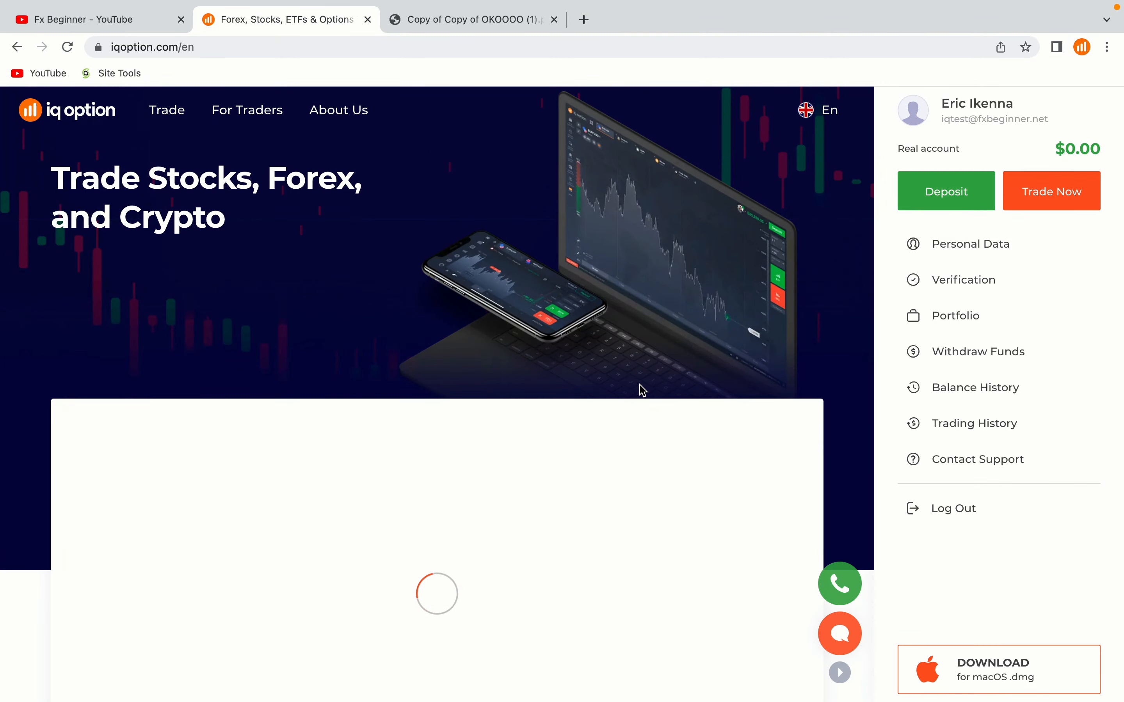
mouse_move(820, 395)
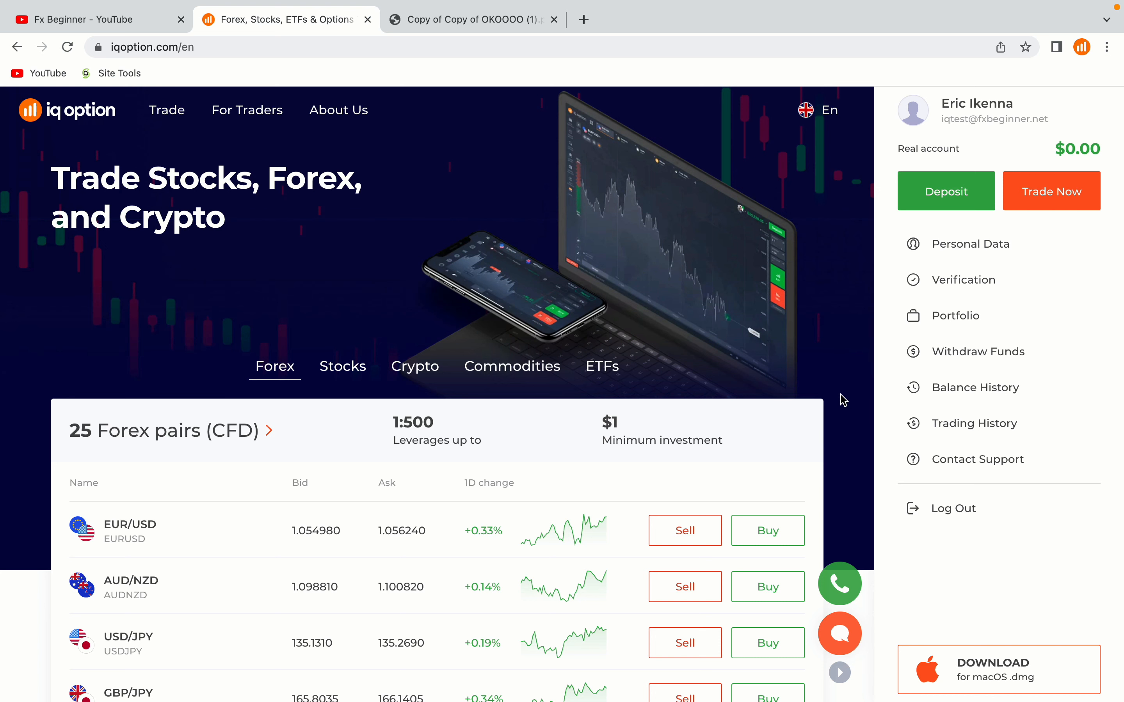
mouse_move(791, 400)
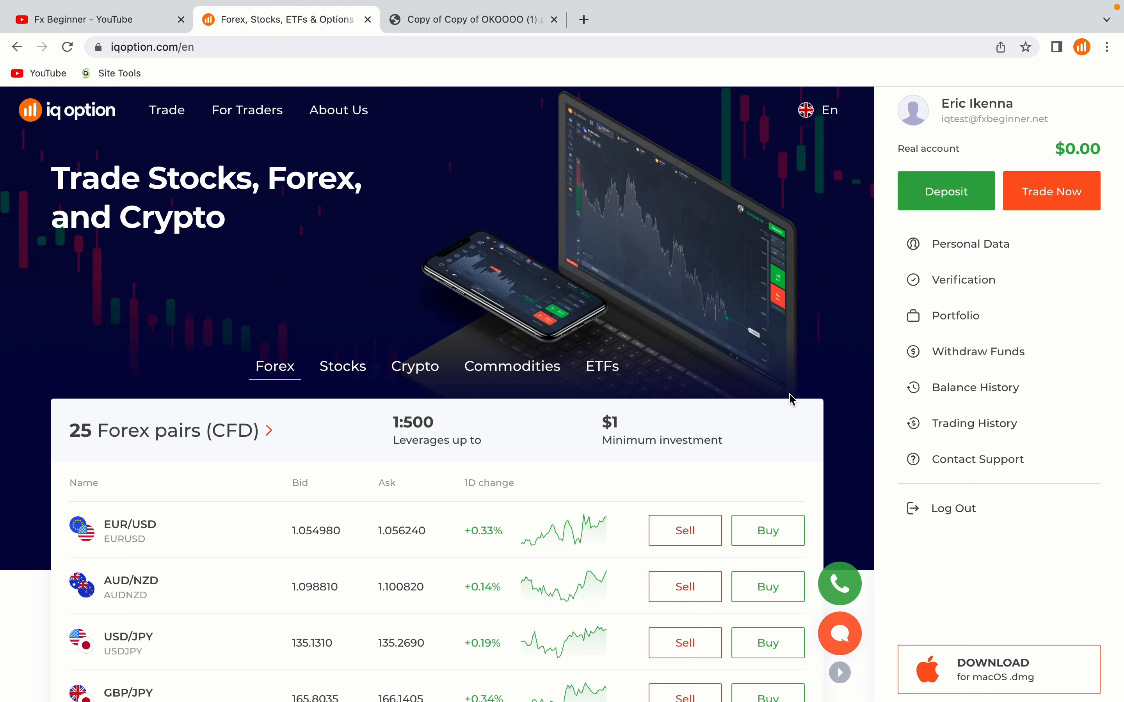
scroll("down", 3)
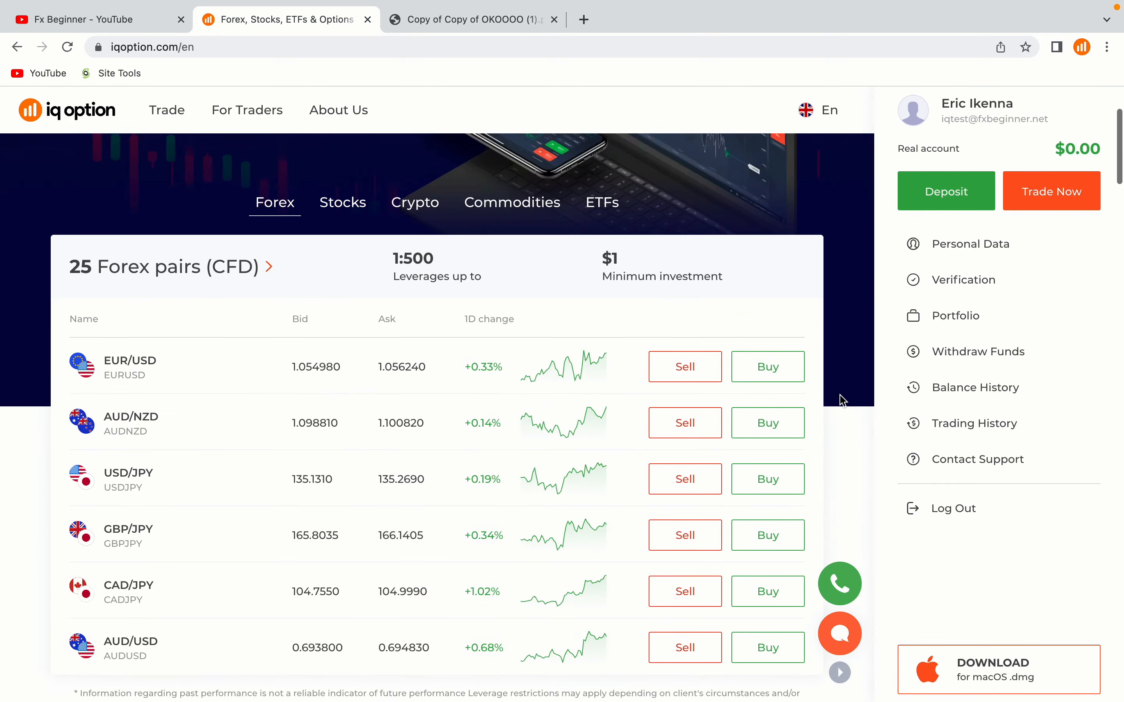
scroll("up", 3)
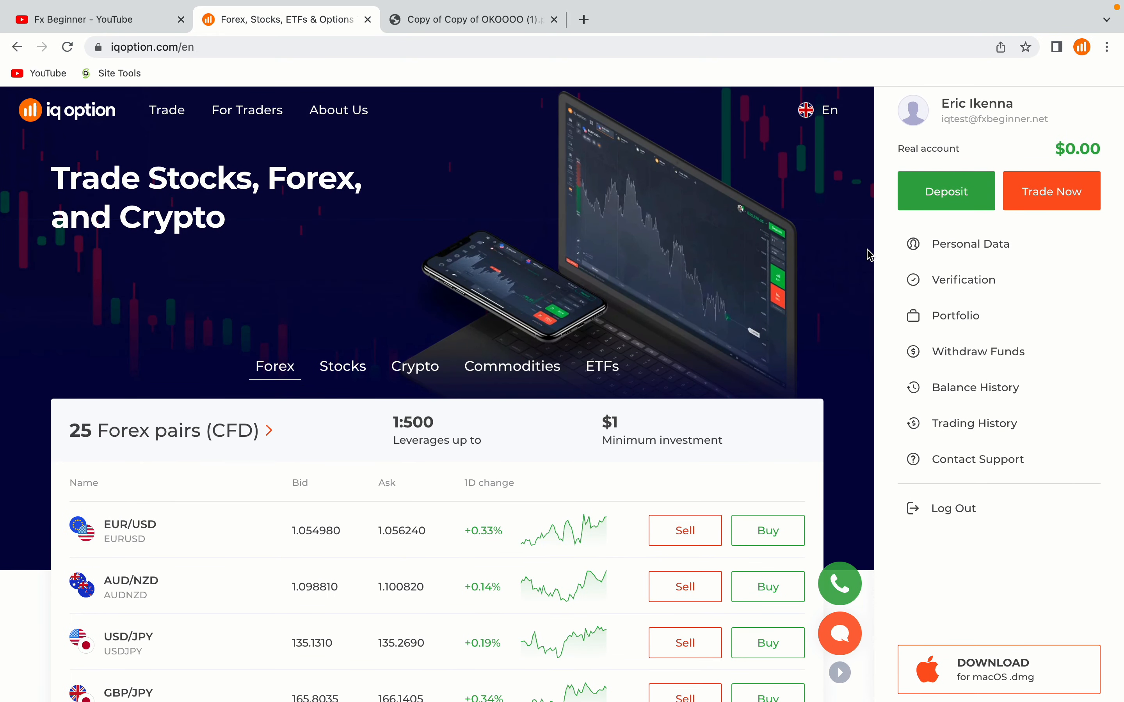
mouse_move(1023, 233)
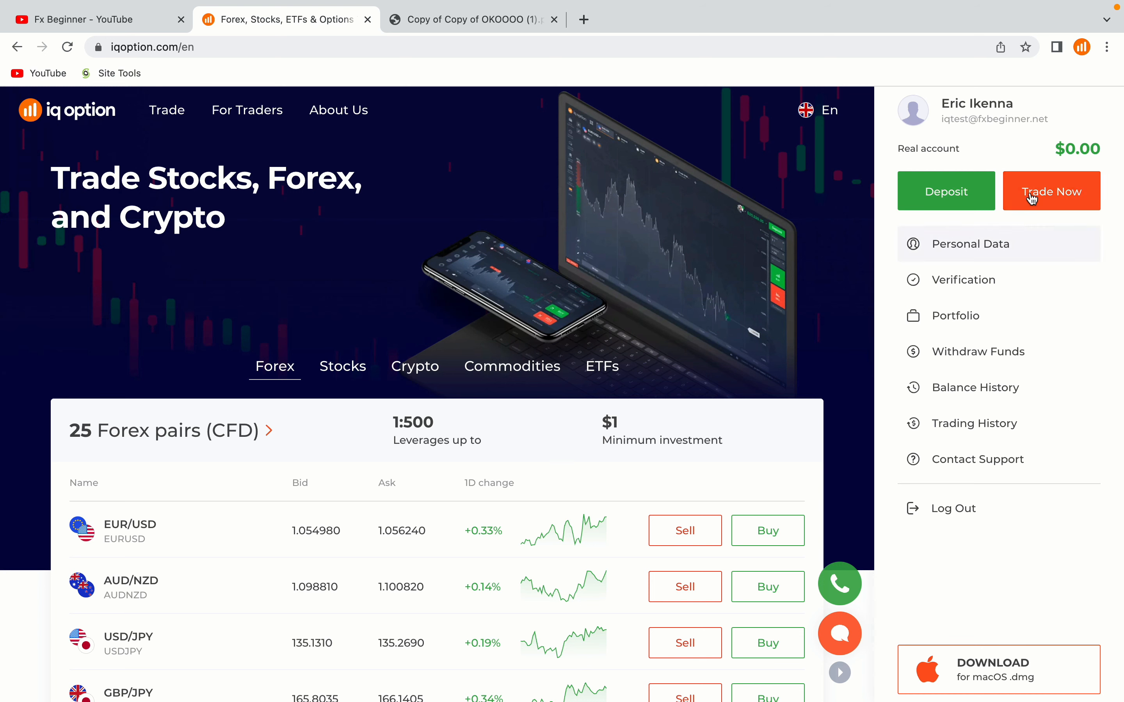
mouse_move(1050, 141)
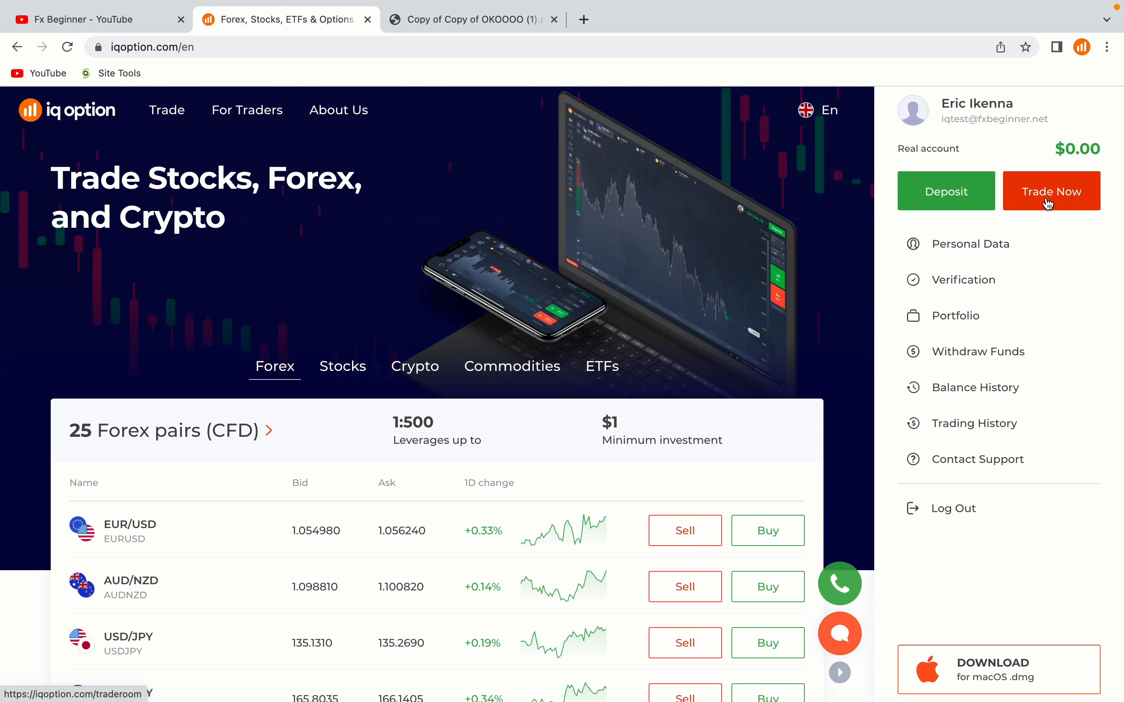
Enter the trade room, dismiss the getting-started checklist and bring up the tradable assets list
left_click(1052, 191)
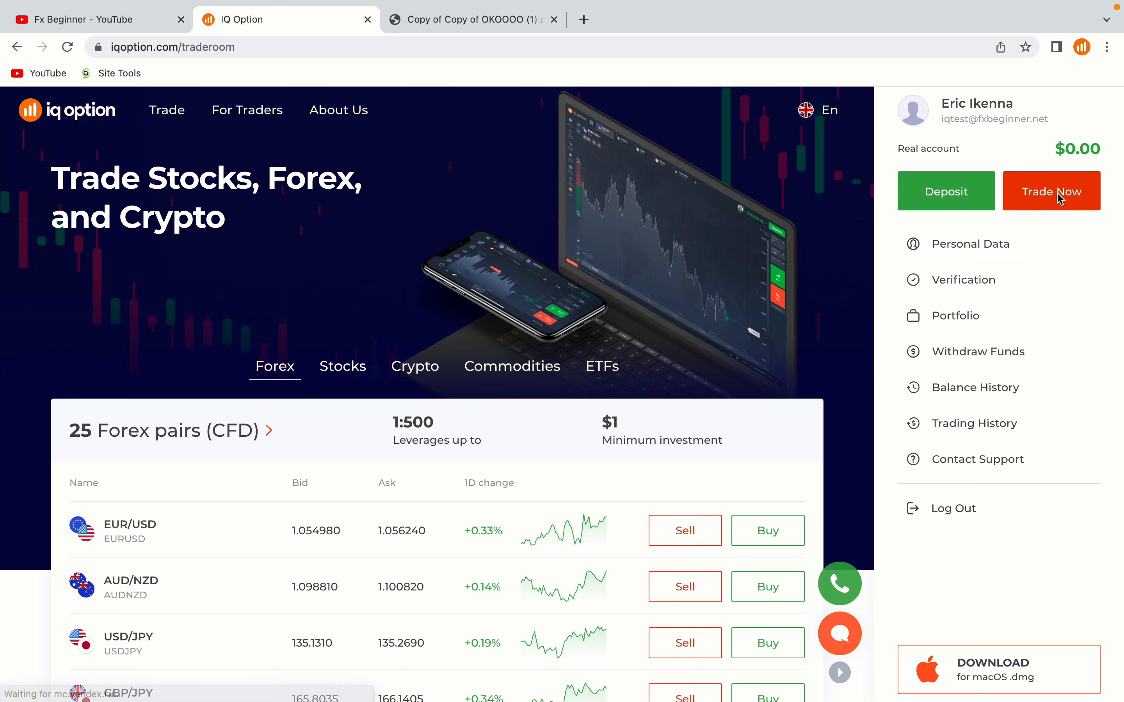
left_click(1052, 191)
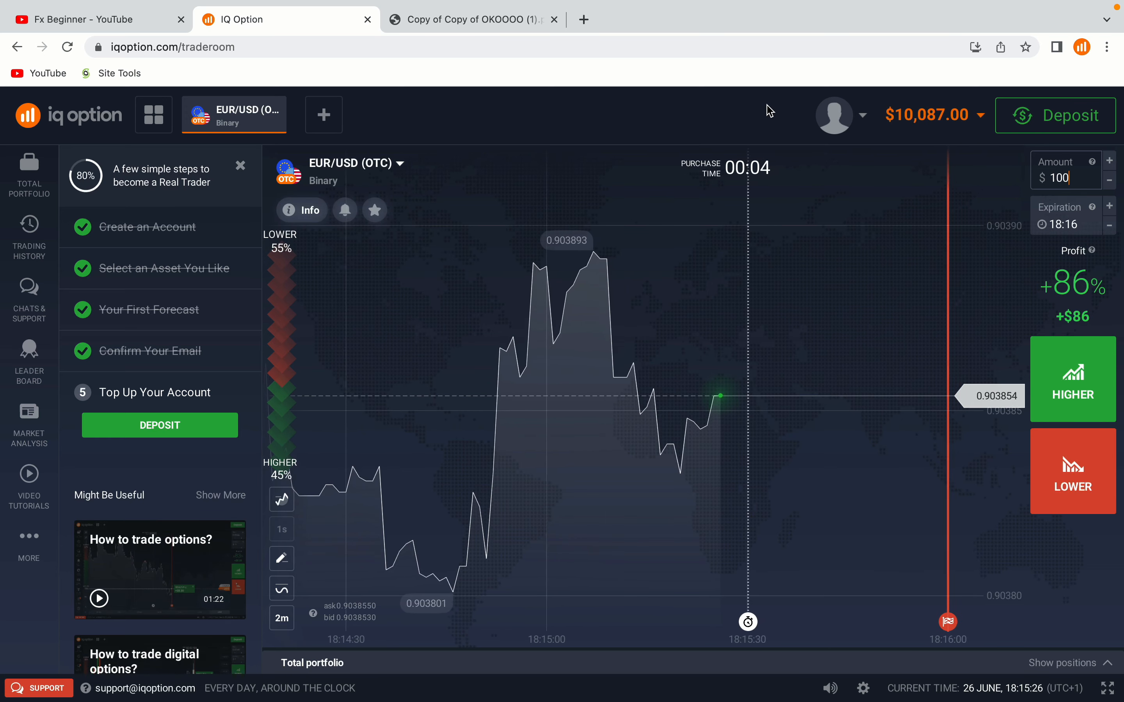
mouse_move(254, 220)
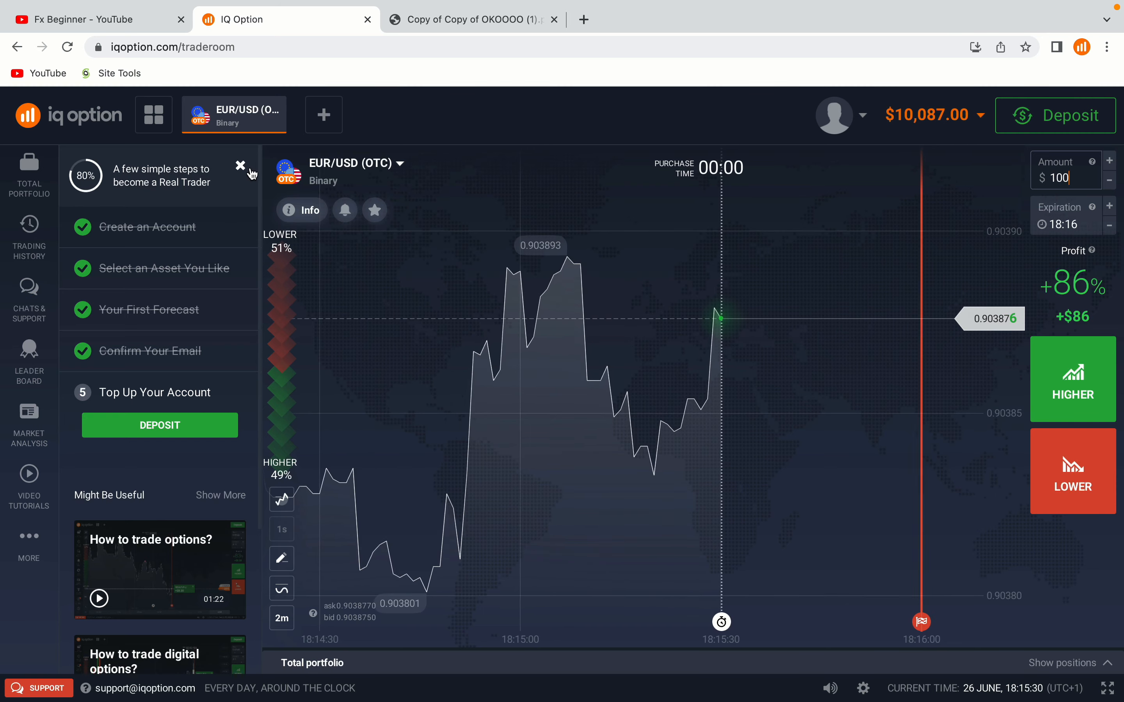
left_click(240, 165)
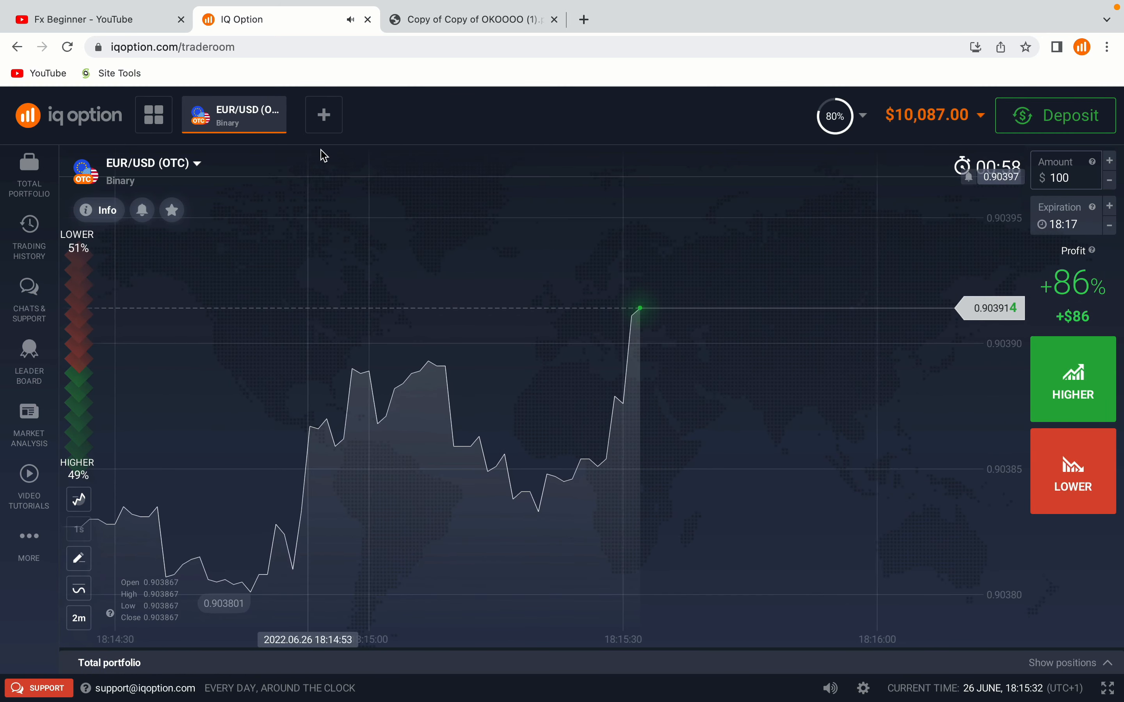
left_click(323, 114)
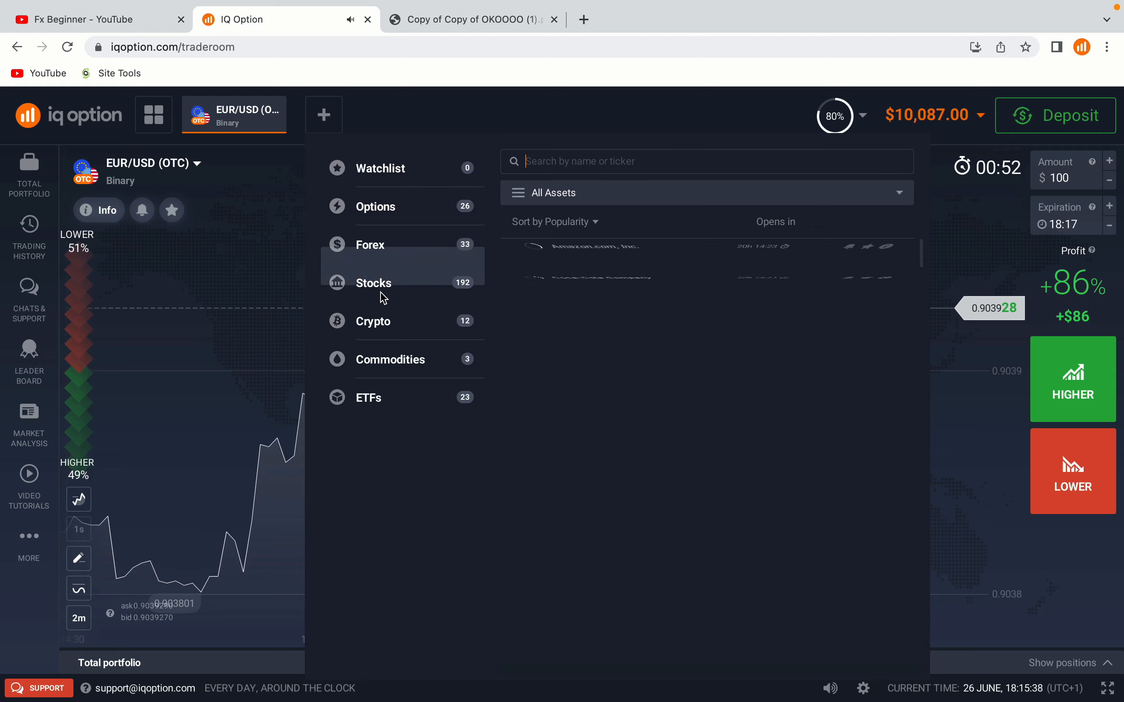
Browse crypto and commodity assets, then choose EUR/USD (OTC) from the binary options
left_click(373, 322)
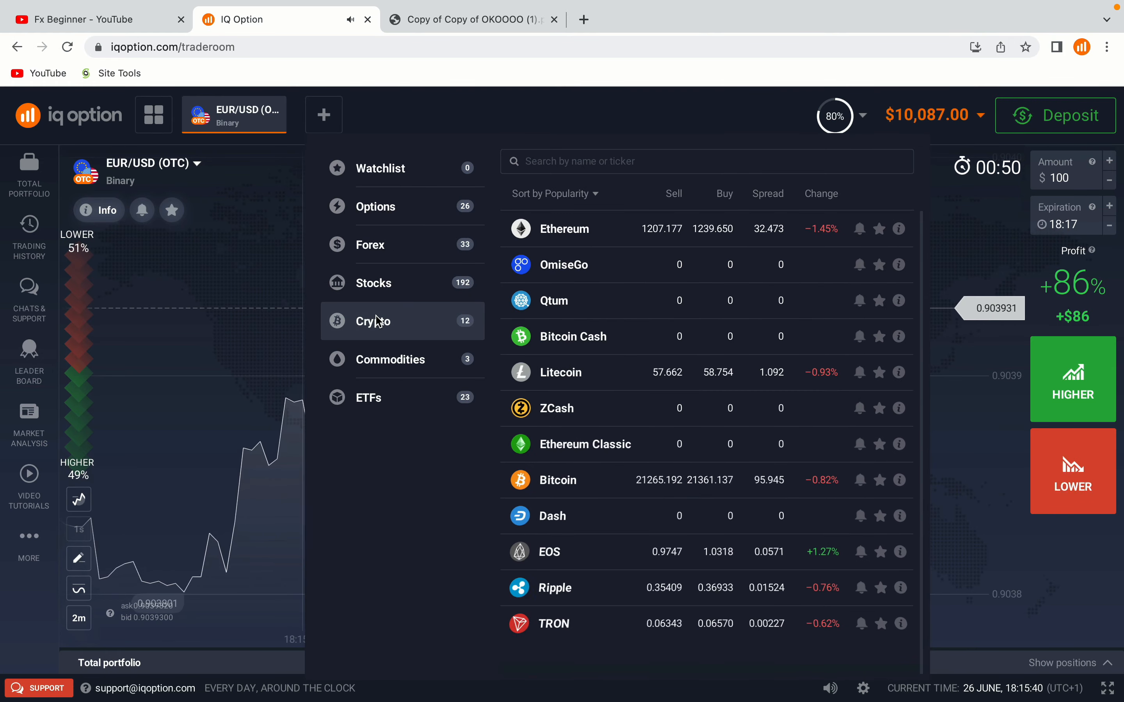
left_click(390, 360)
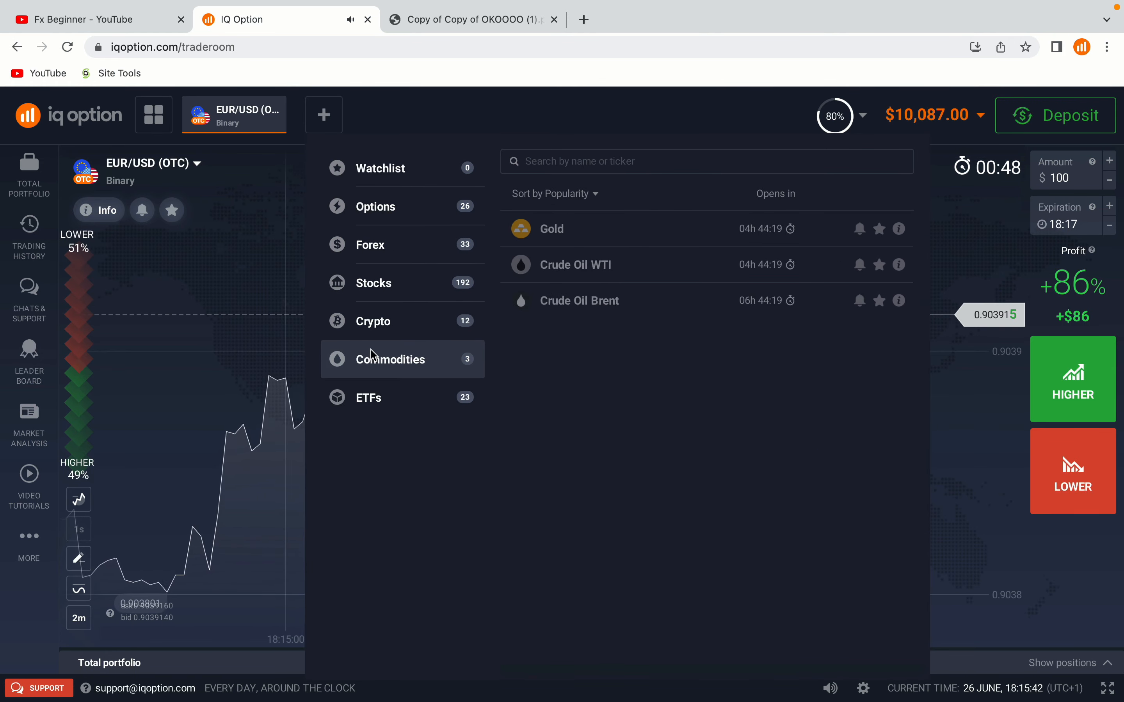
left_click(375, 207)
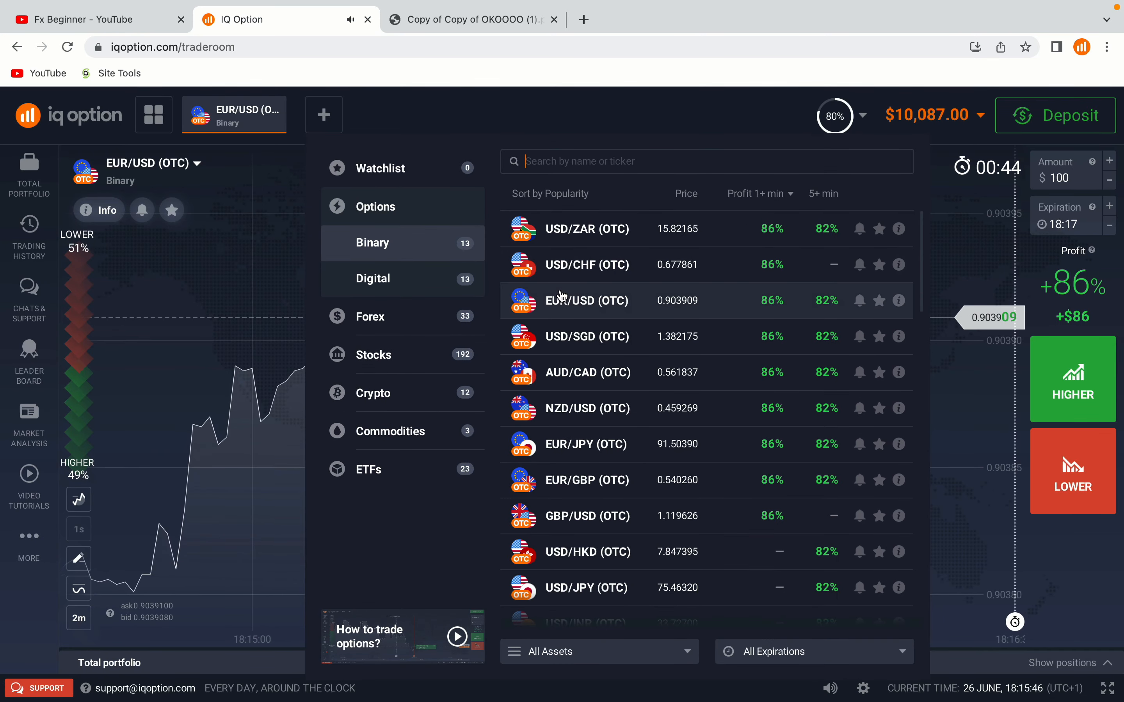
left_click(586, 301)
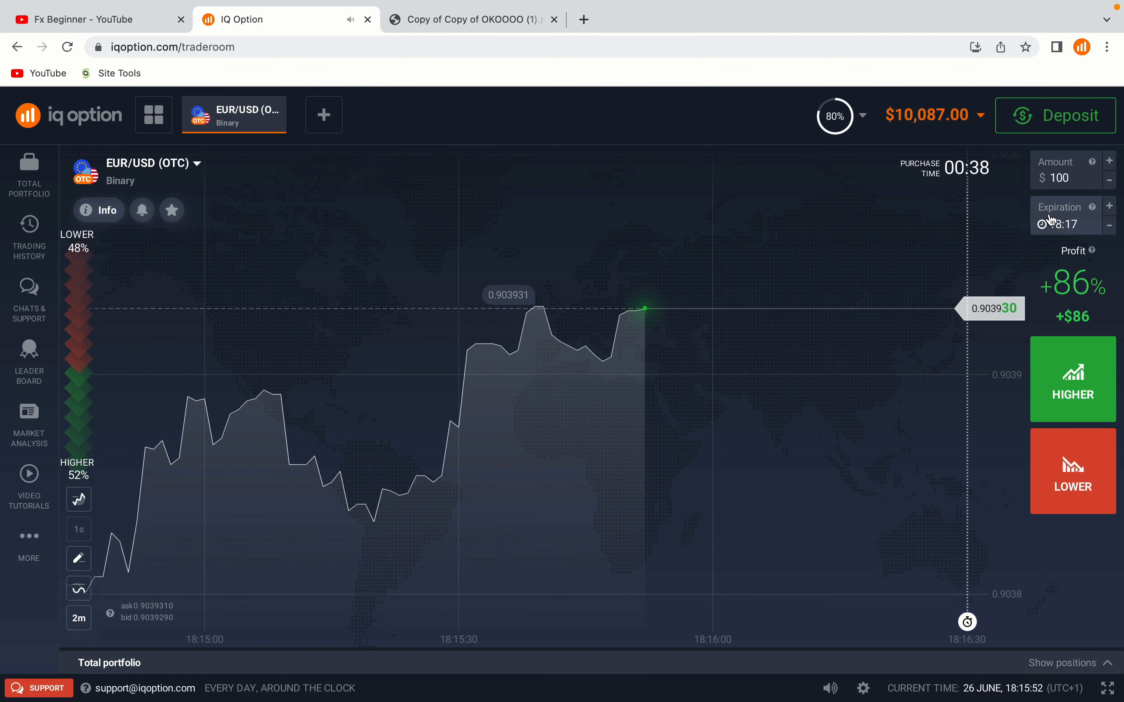
Place a $100 LOWER binary trade on EUR/USD (OTC)
left_click(1066, 178)
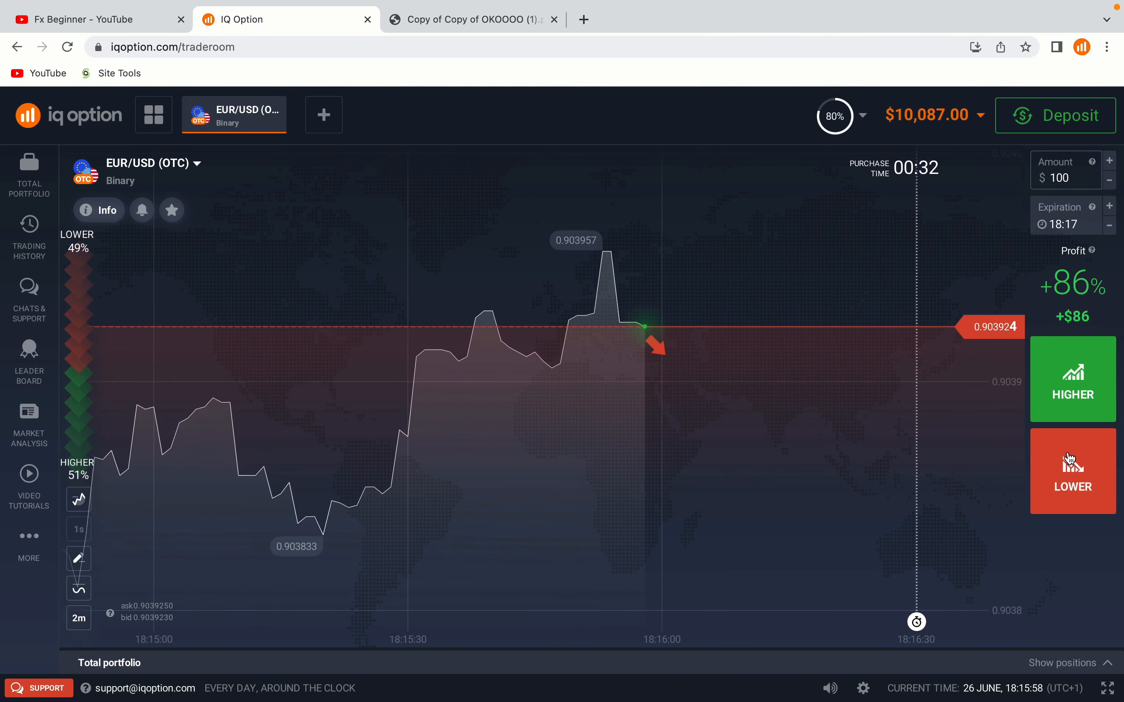
left_click(1073, 471)
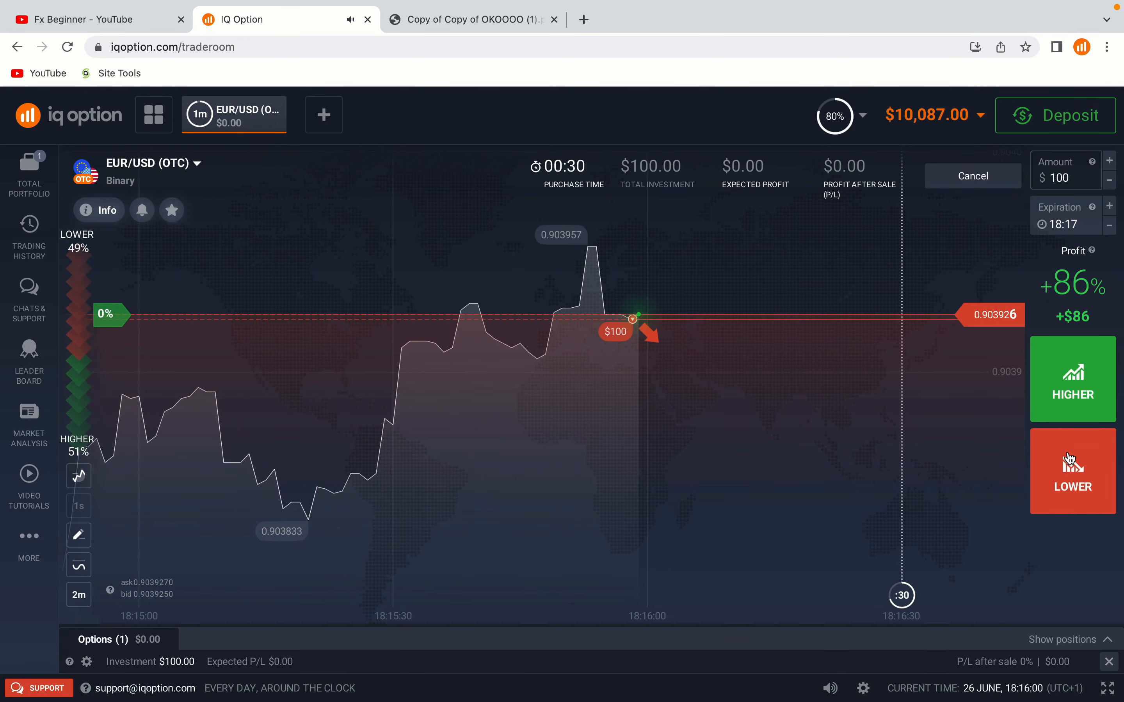